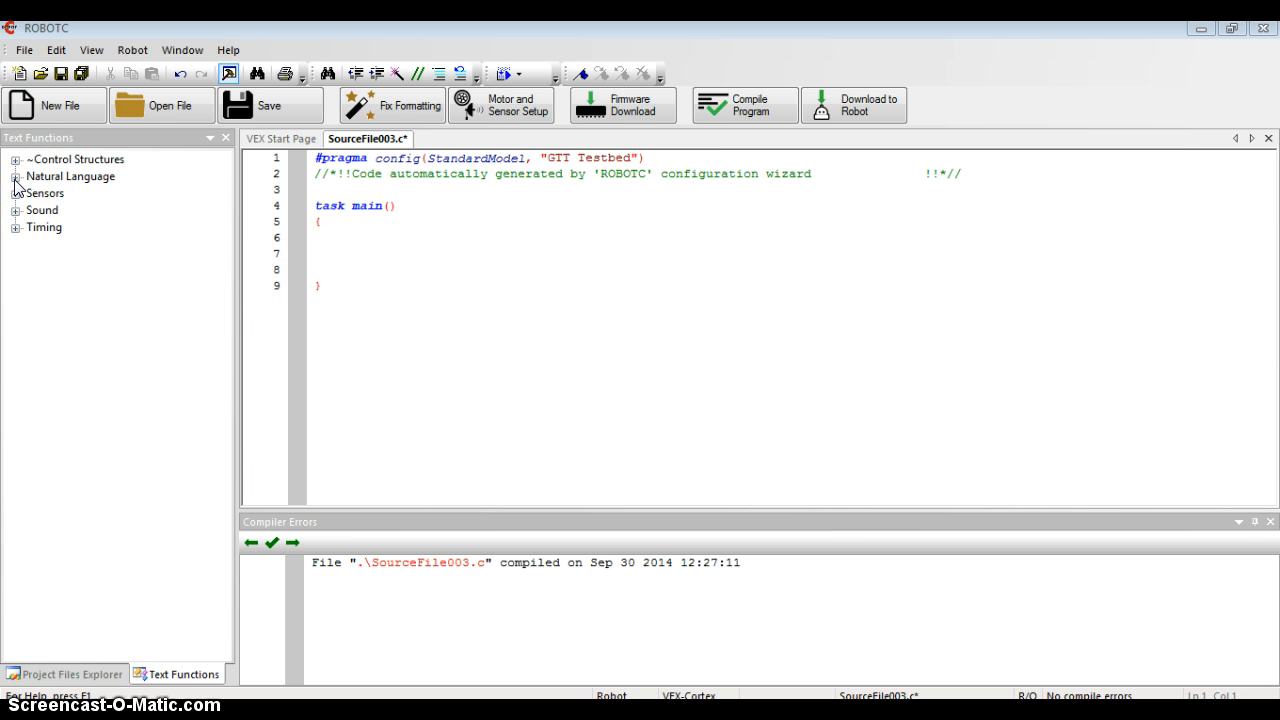
Expand Natural Language and its Movement category to show startMotor and stopMotor.
left_click(16, 160)
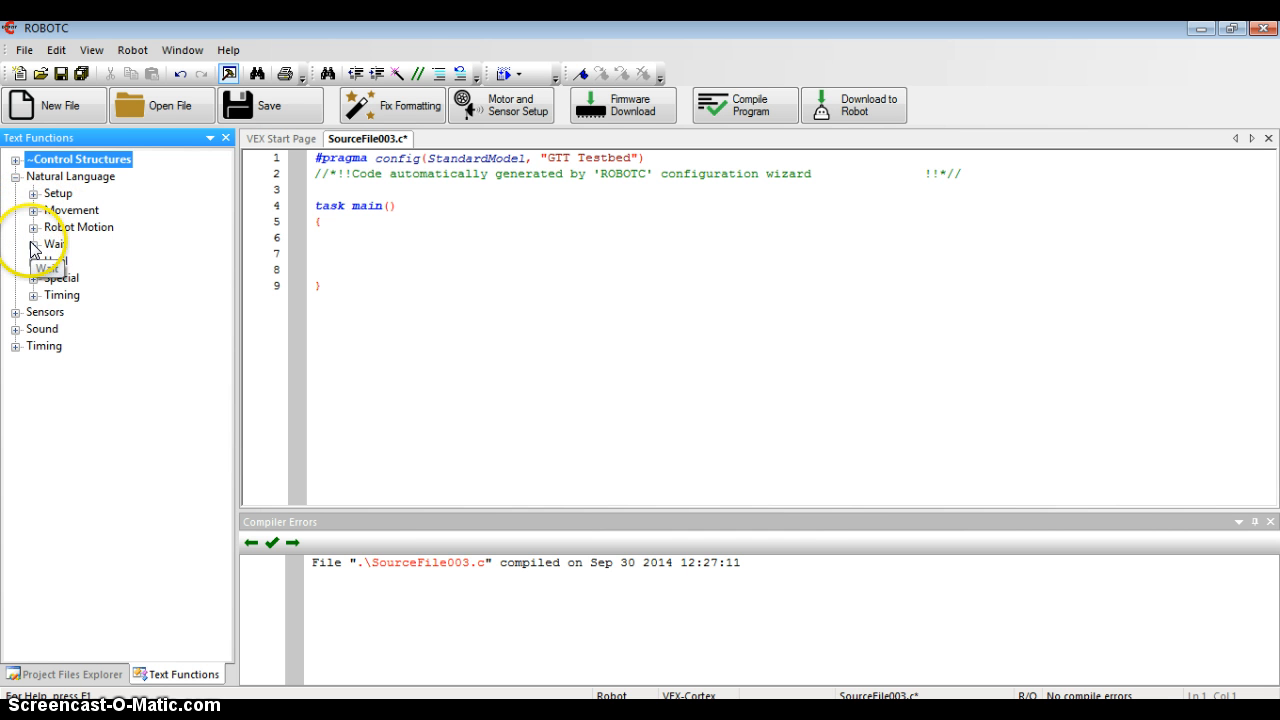
mouse_move(48, 288)
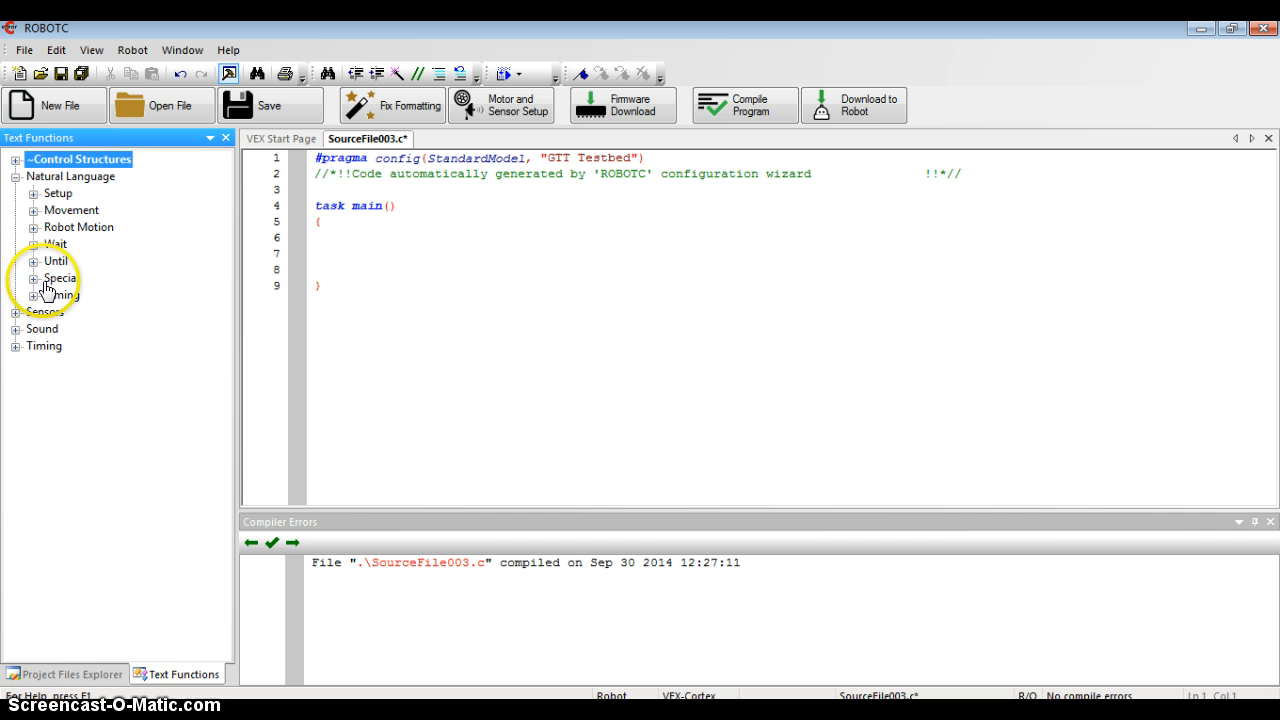
mouse_move(198, 258)
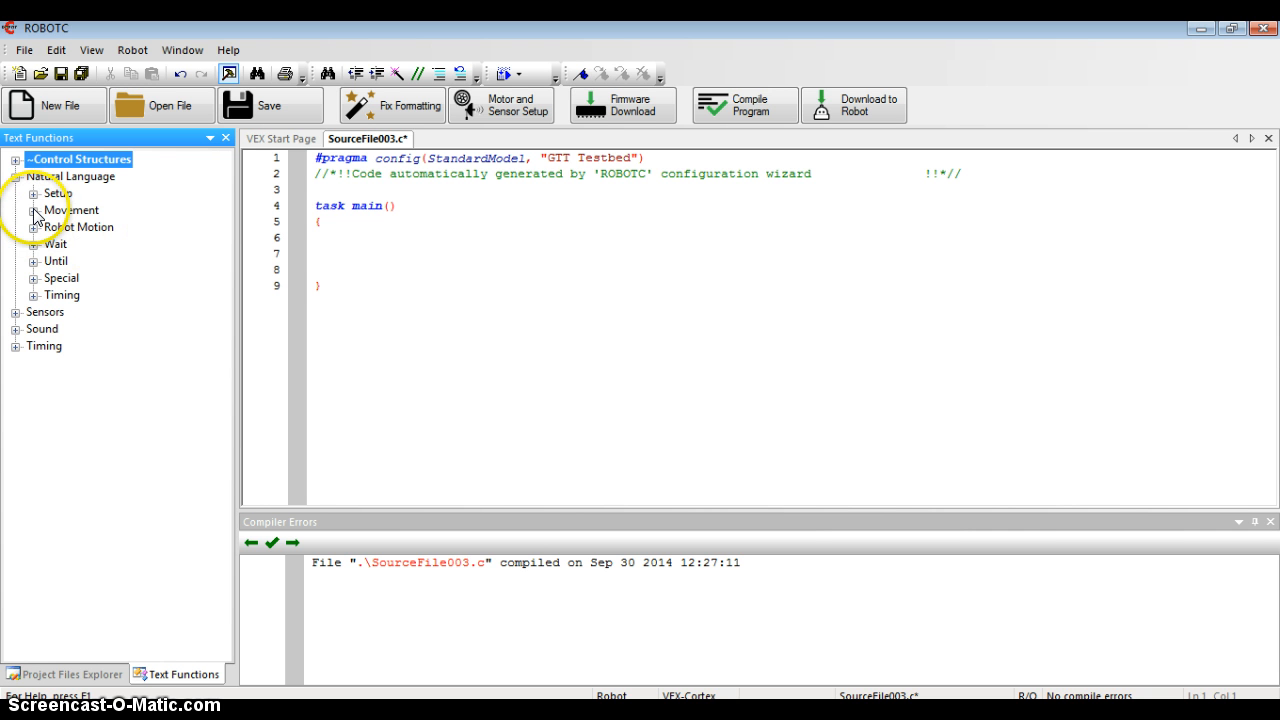
left_click(34, 210)
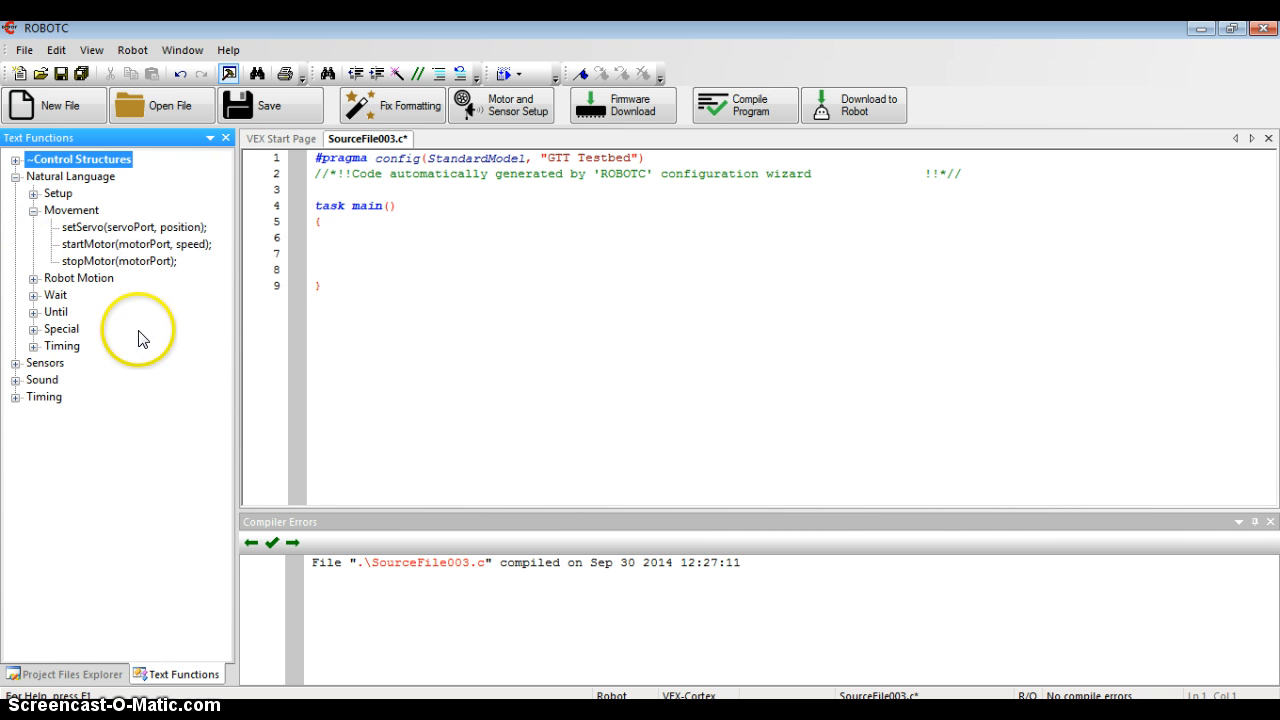
mouse_move(228, 232)
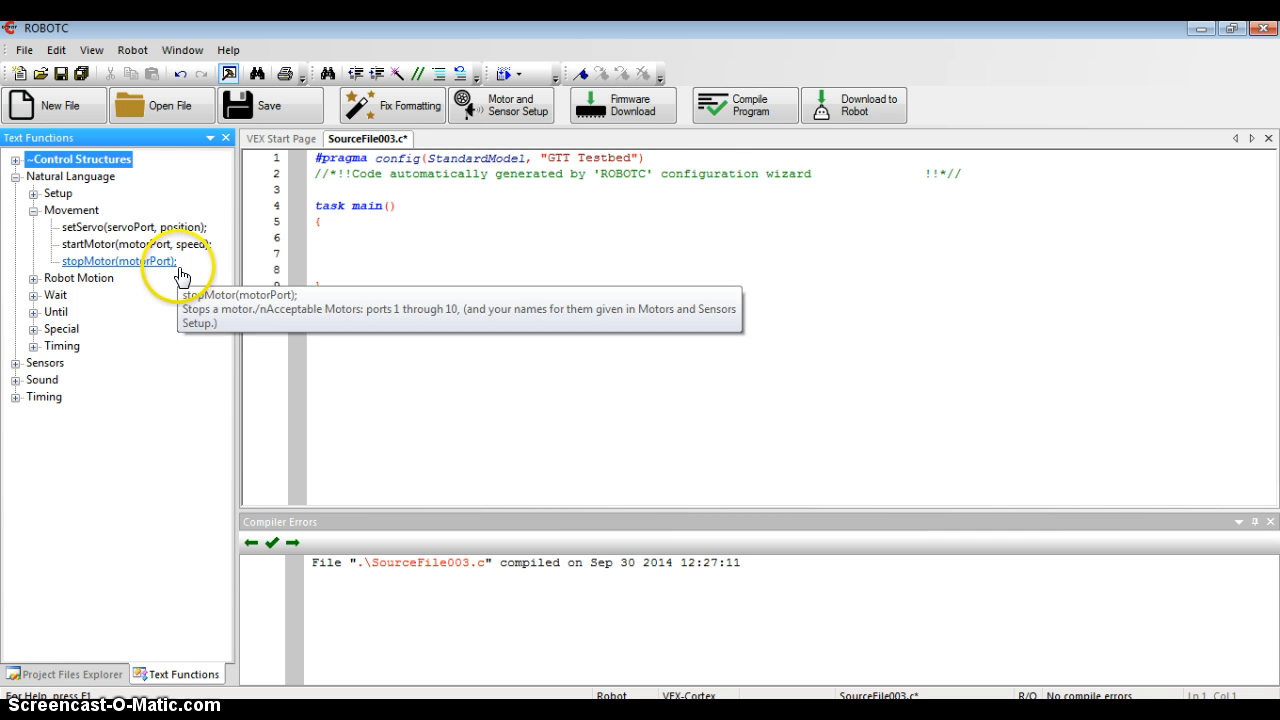
mouse_move(184, 358)
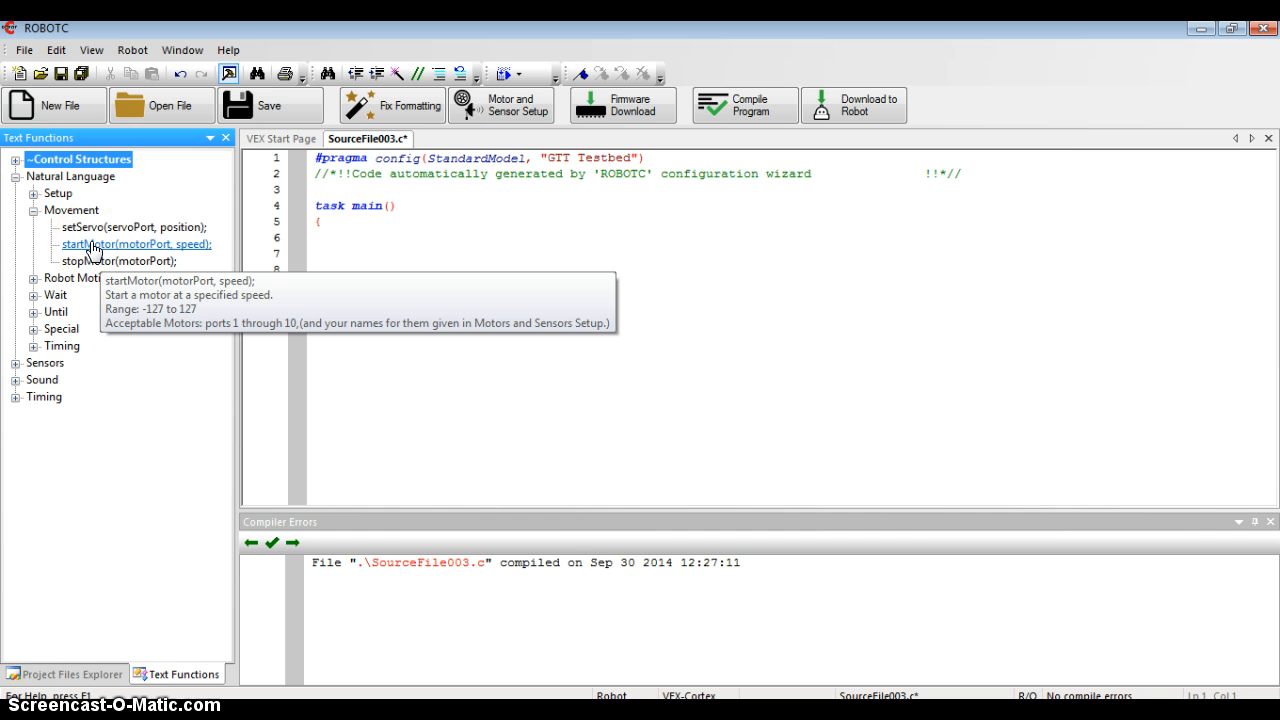
Insert startMotor(motorPort, speed); as the first line of task main.
left_click(136, 244)
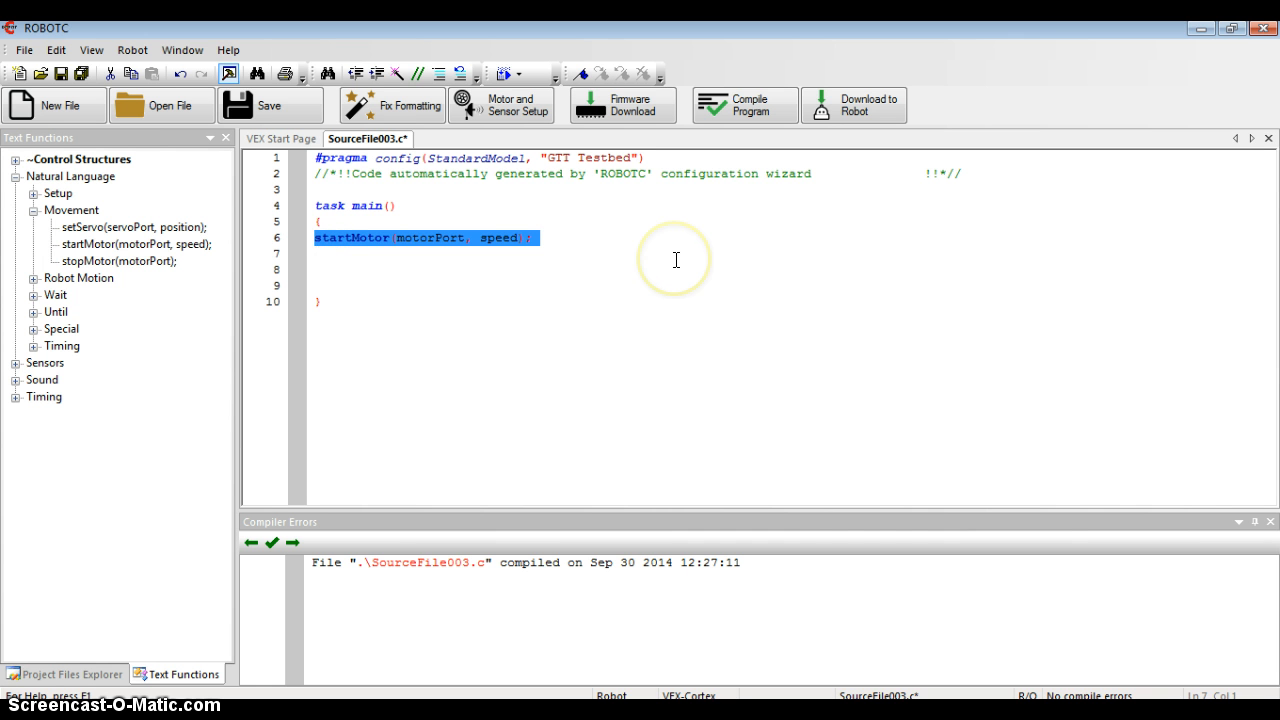
mouse_move(332, 216)
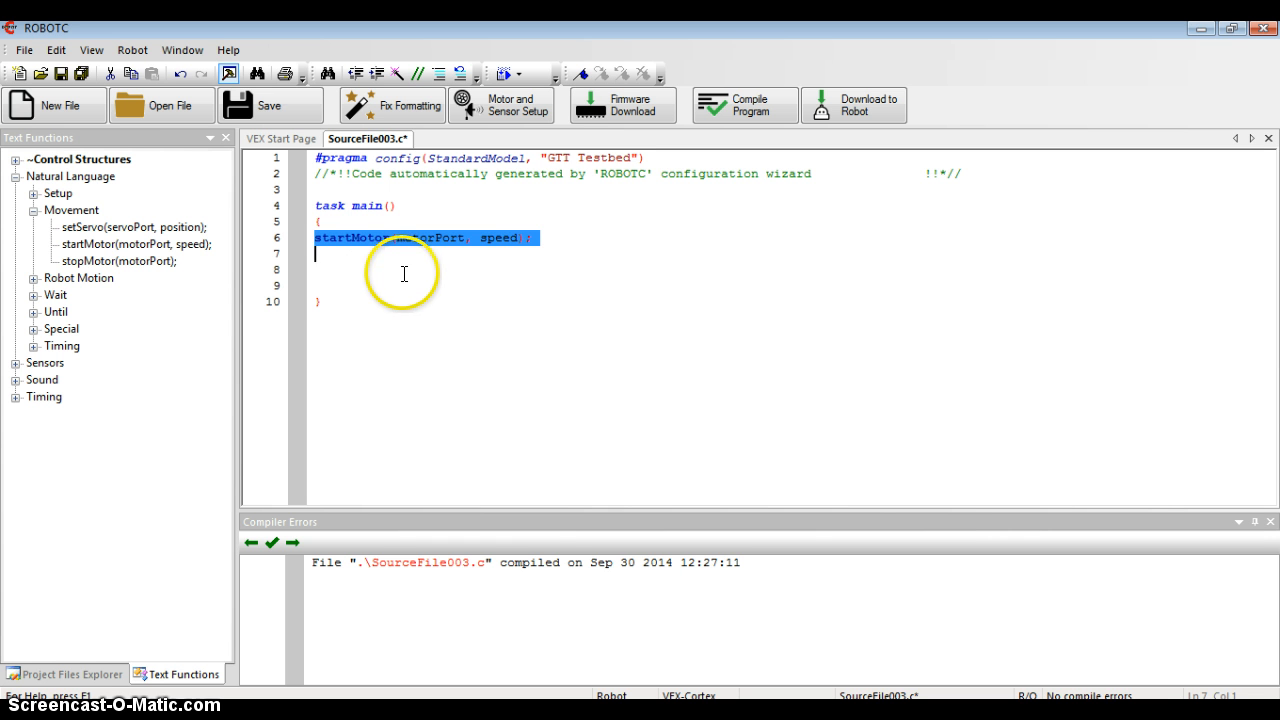
left_click(556, 254)
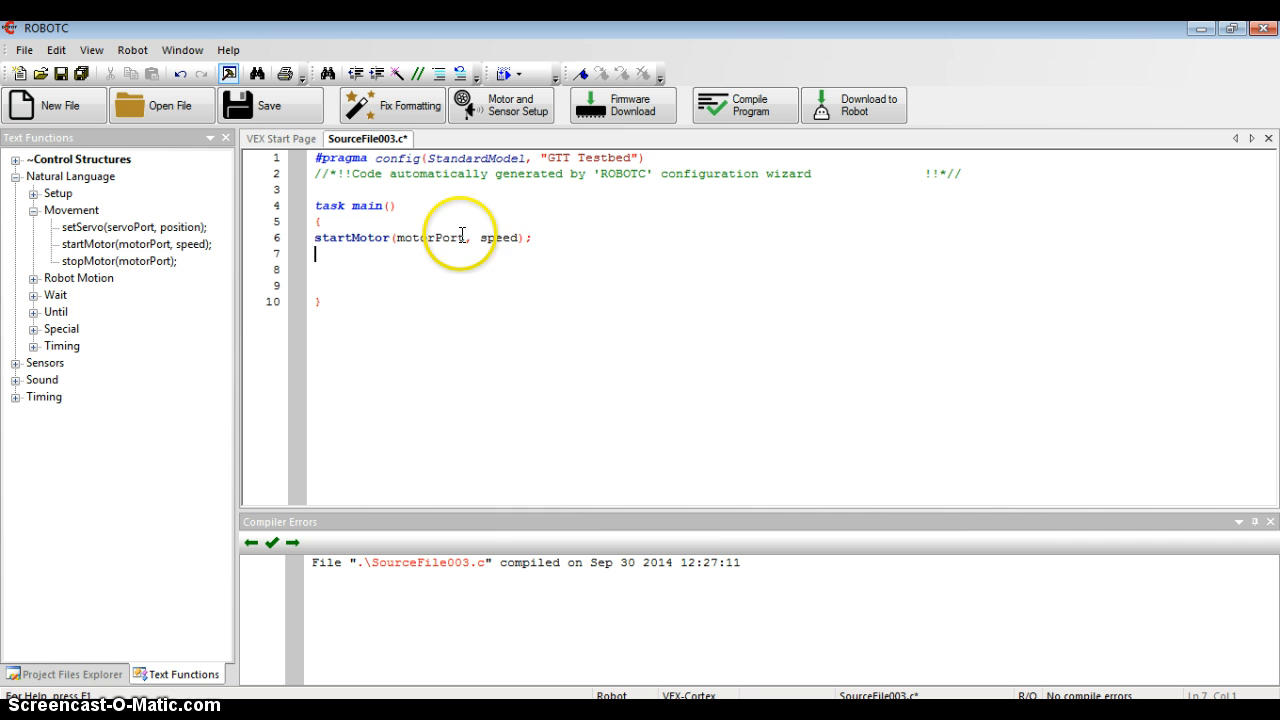
mouse_move(404, 238)
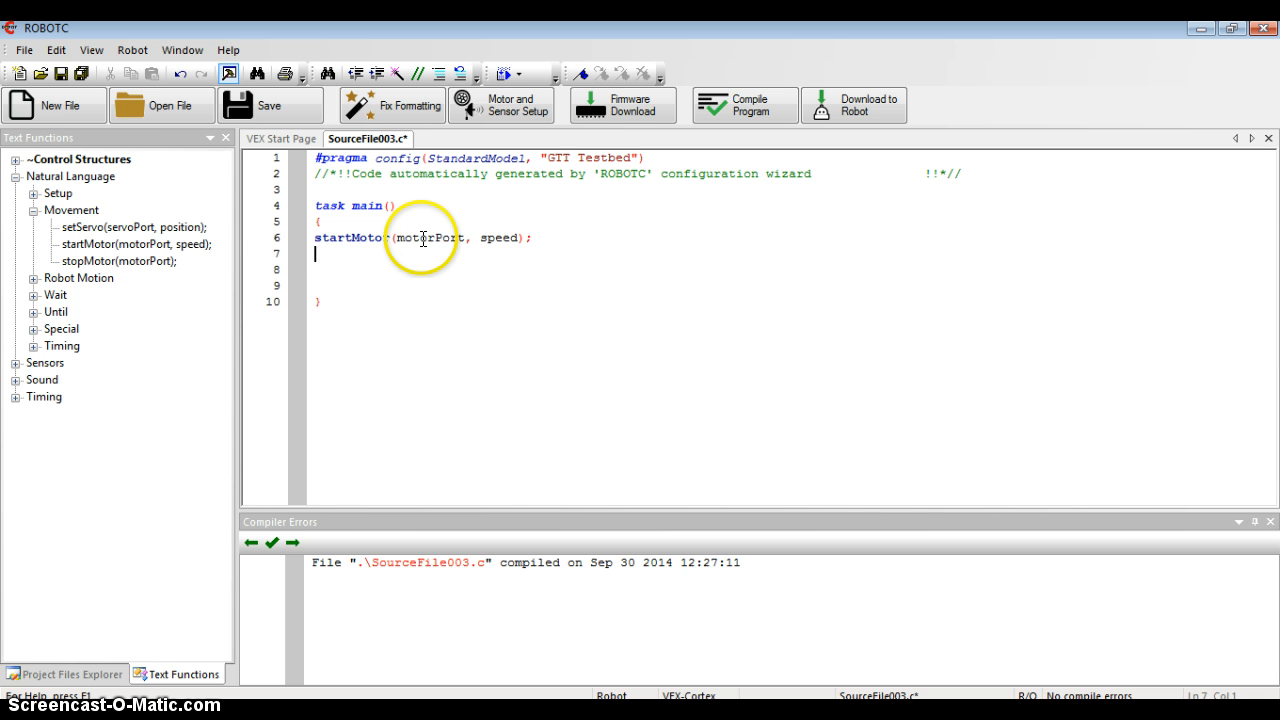
Replace the placeholders so the call reads startMotor(rightMotor, 70);.
double_click(428, 236)
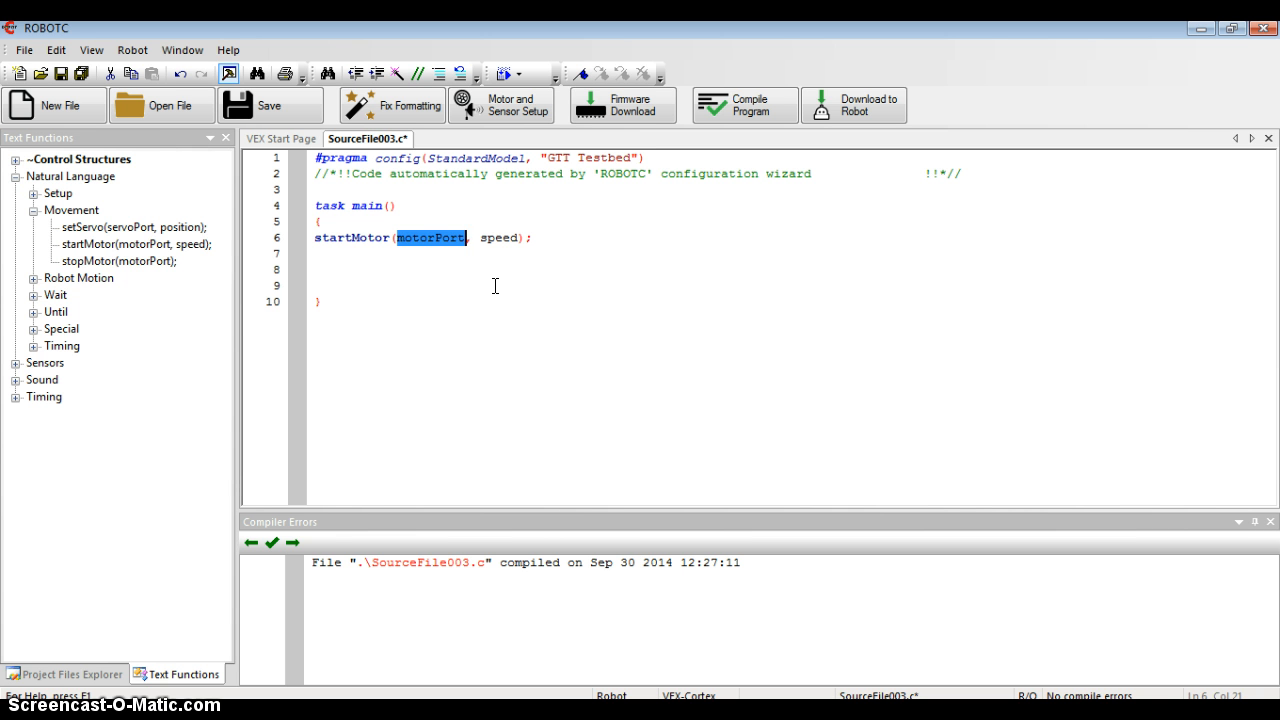
type("rightM")
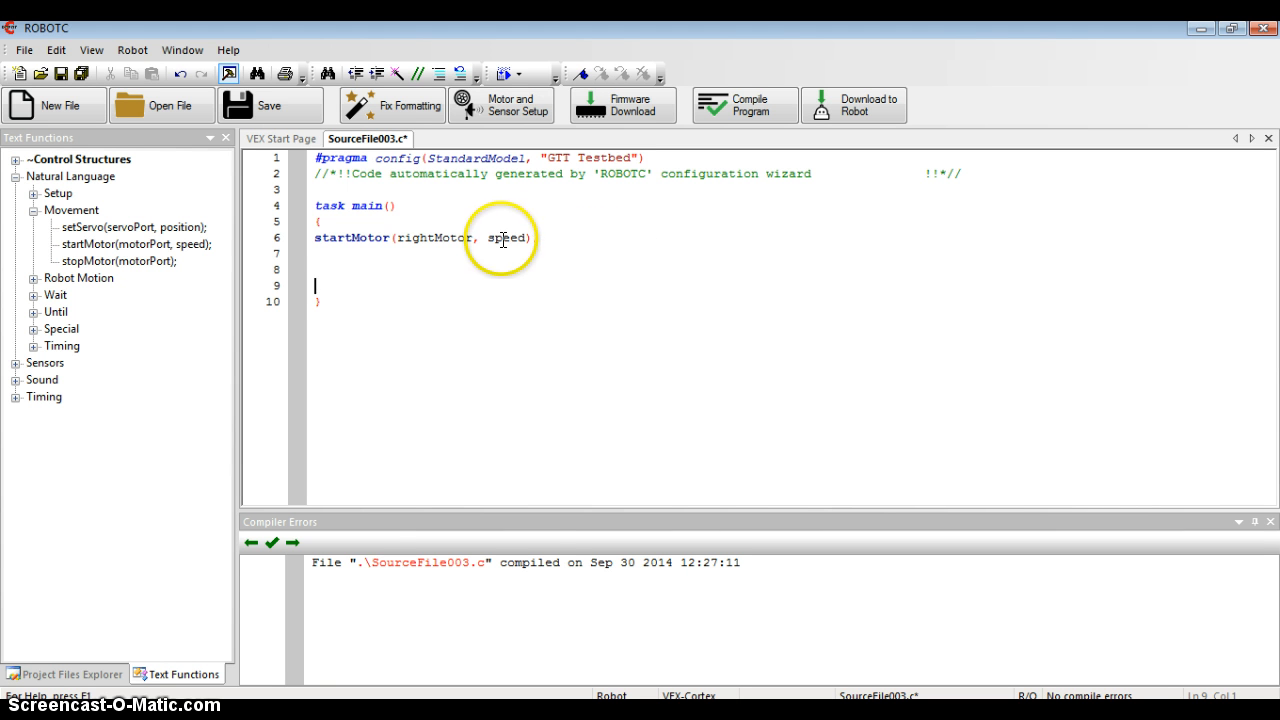
double_click(506, 238)
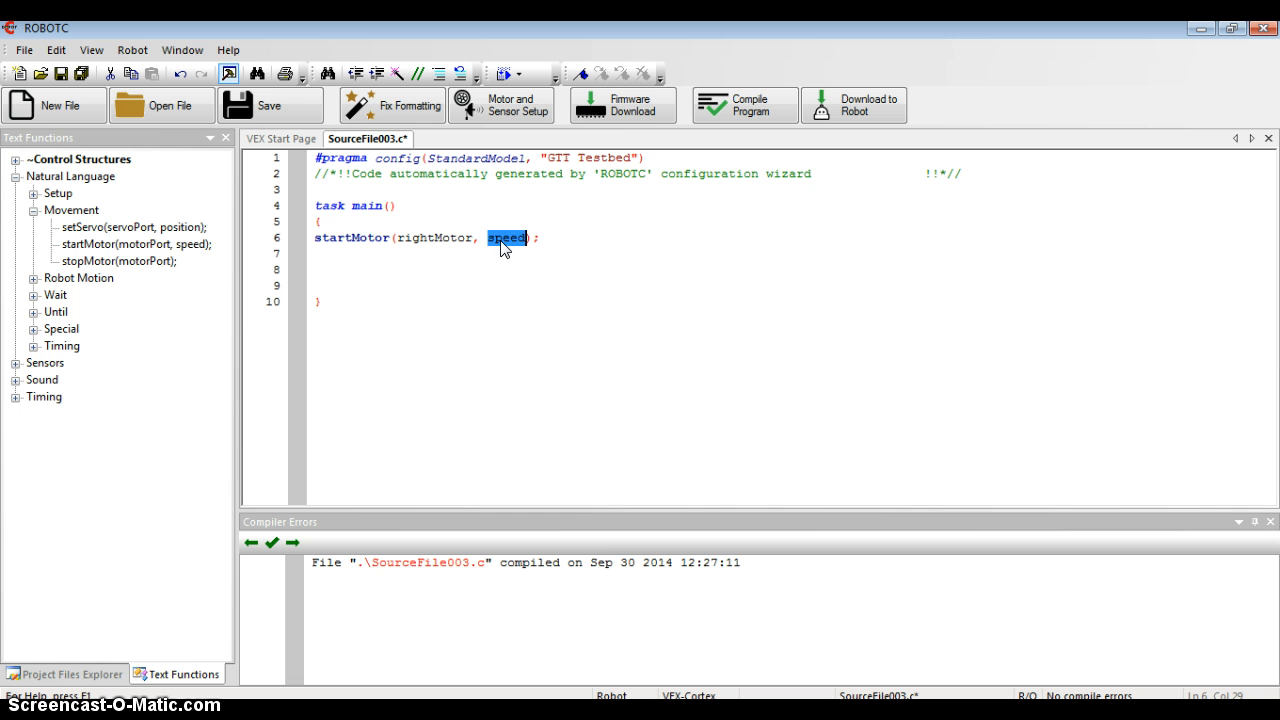
mouse_move(500, 252)
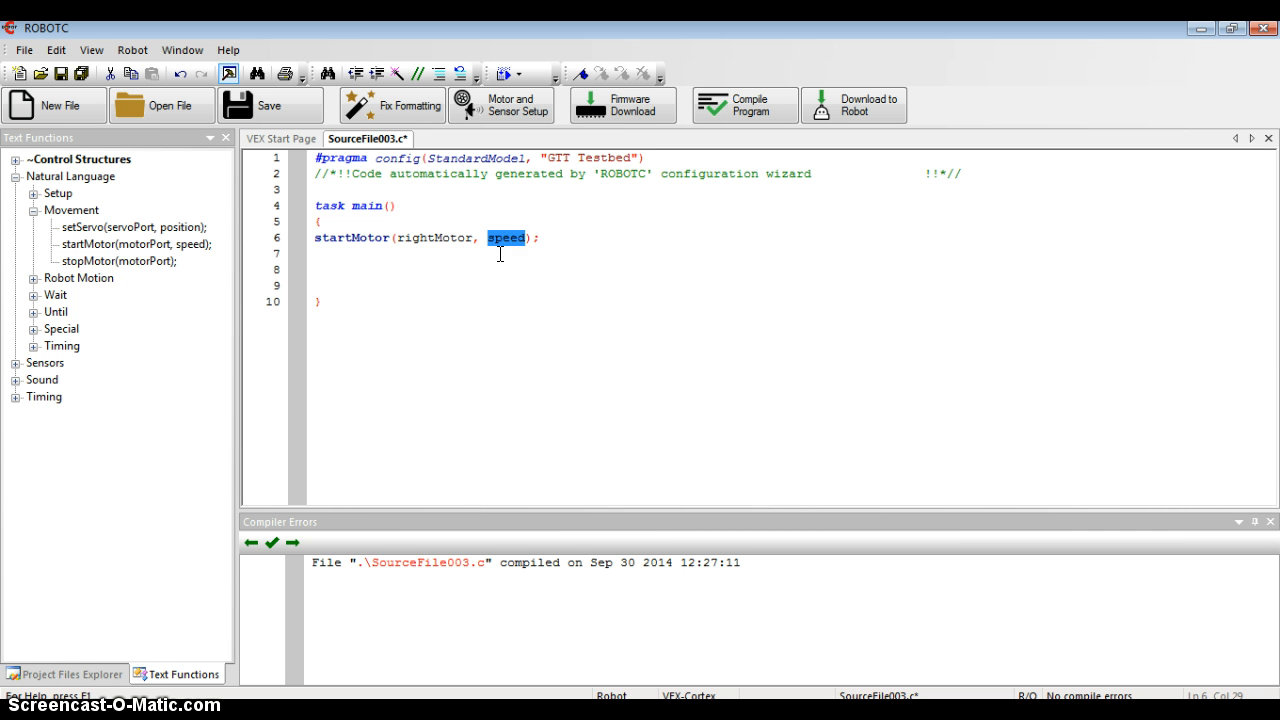
type("70")
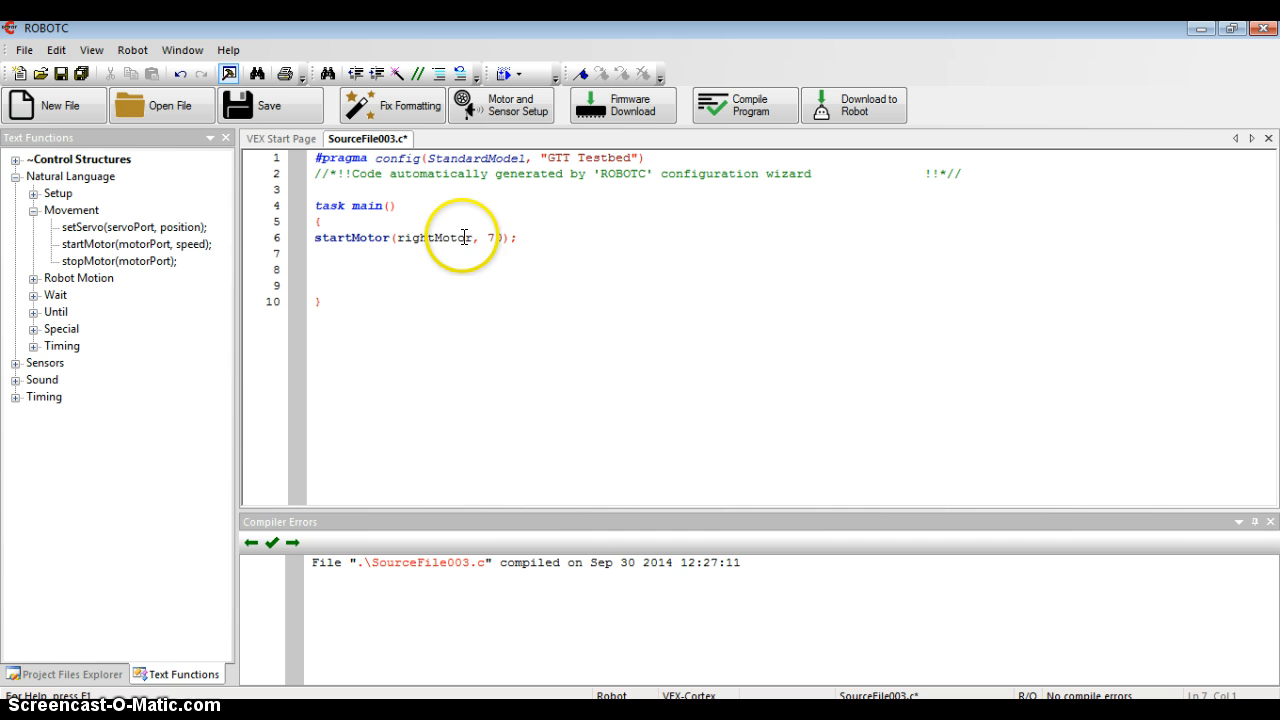
type("0")
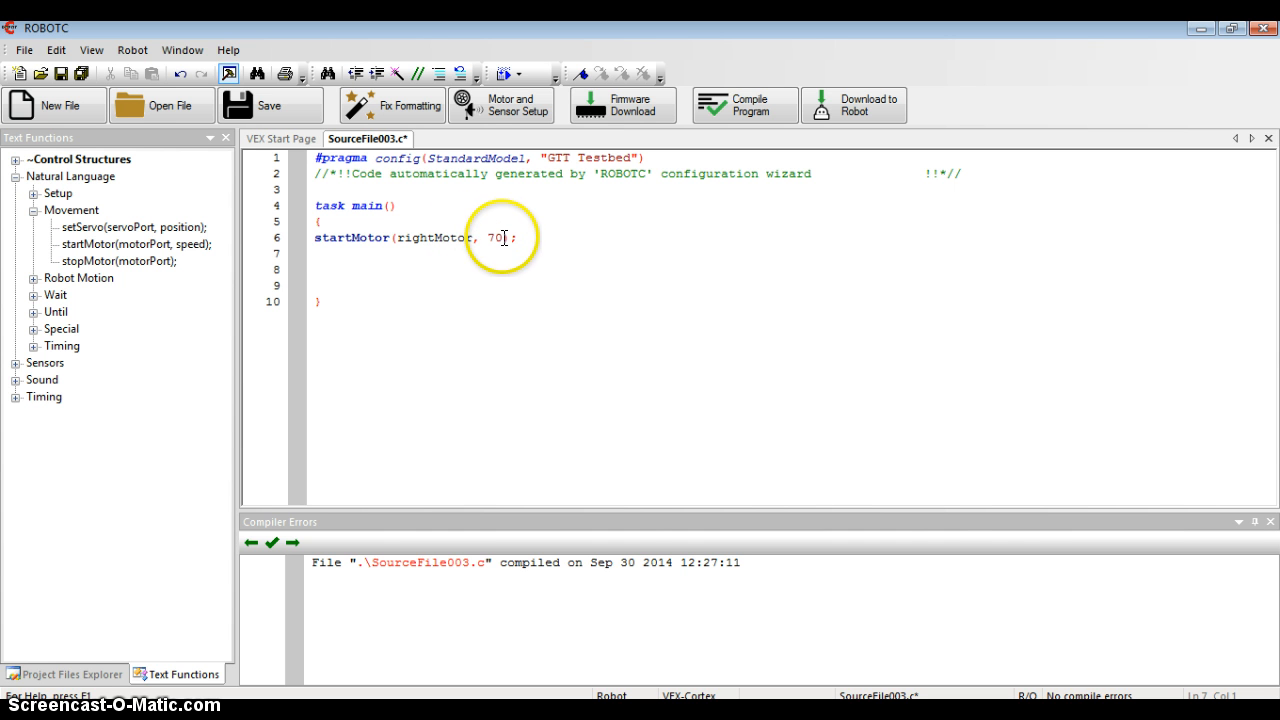
mouse_move(534, 254)
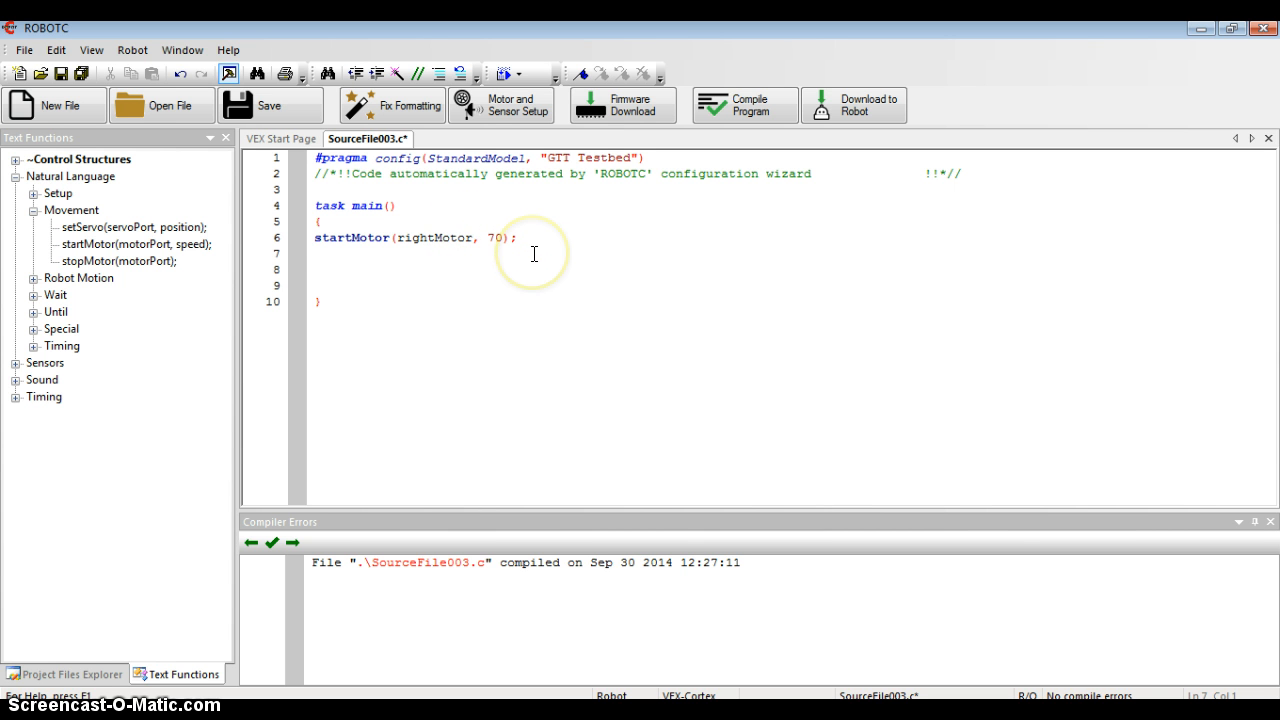
mouse_move(384, 256)
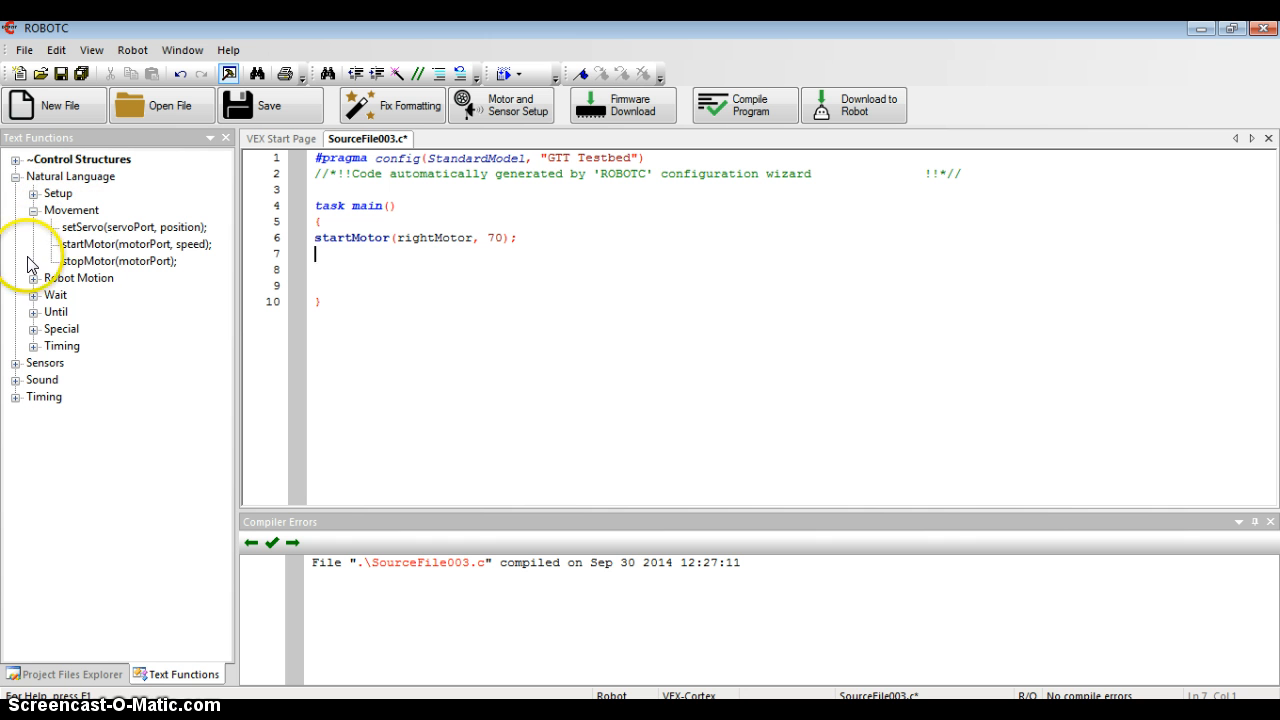
Insert wait(waitTime); after startMotor and set its waitTime to 3.
left_click(34, 296)
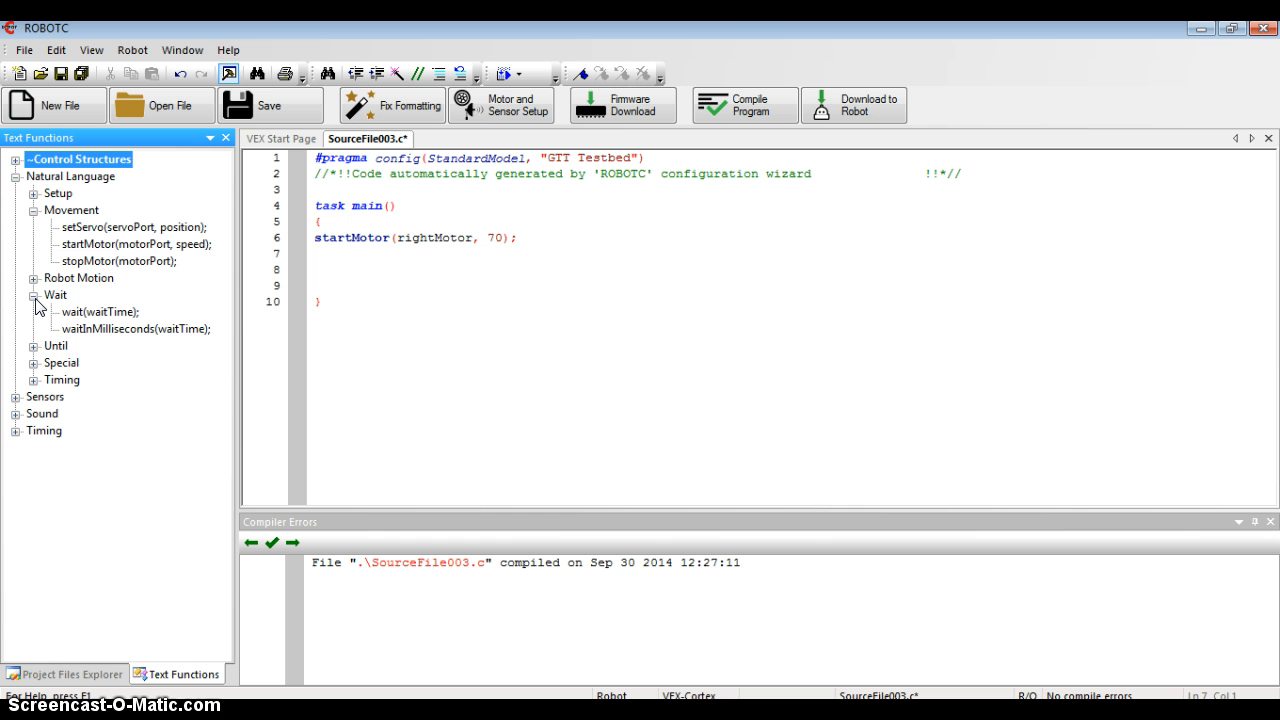
left_click(36, 312)
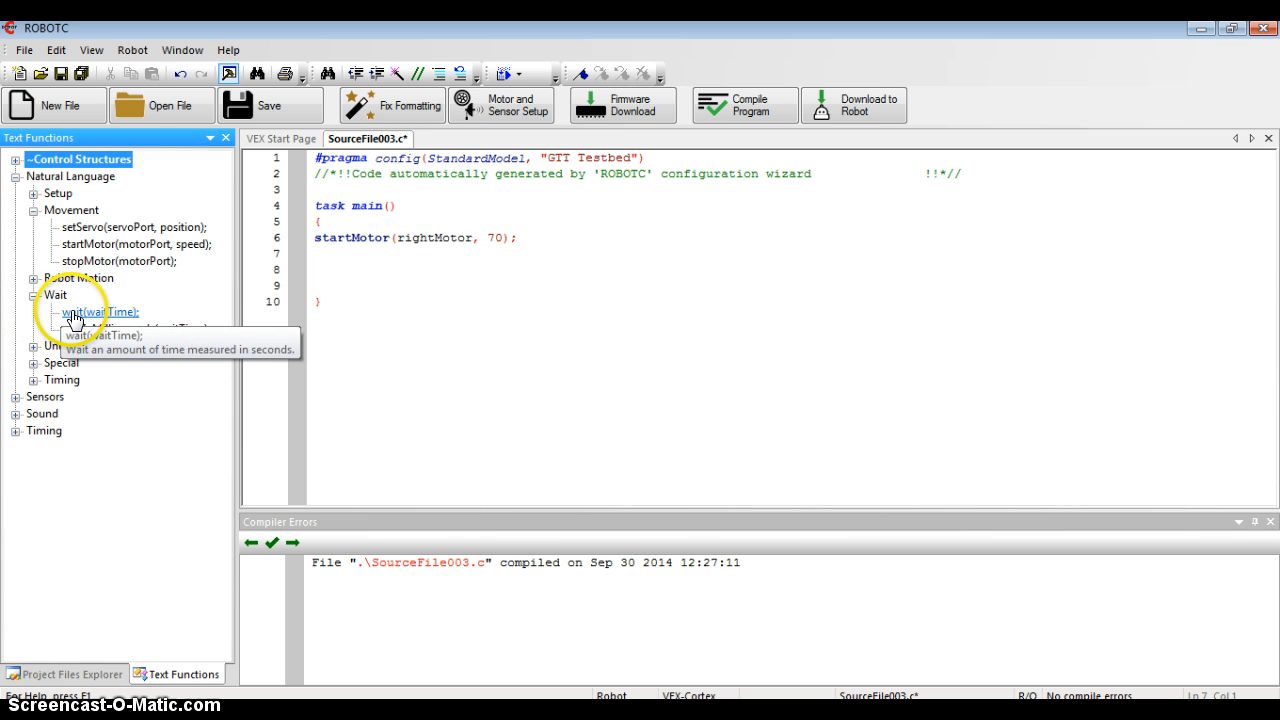
left_click(100, 312)
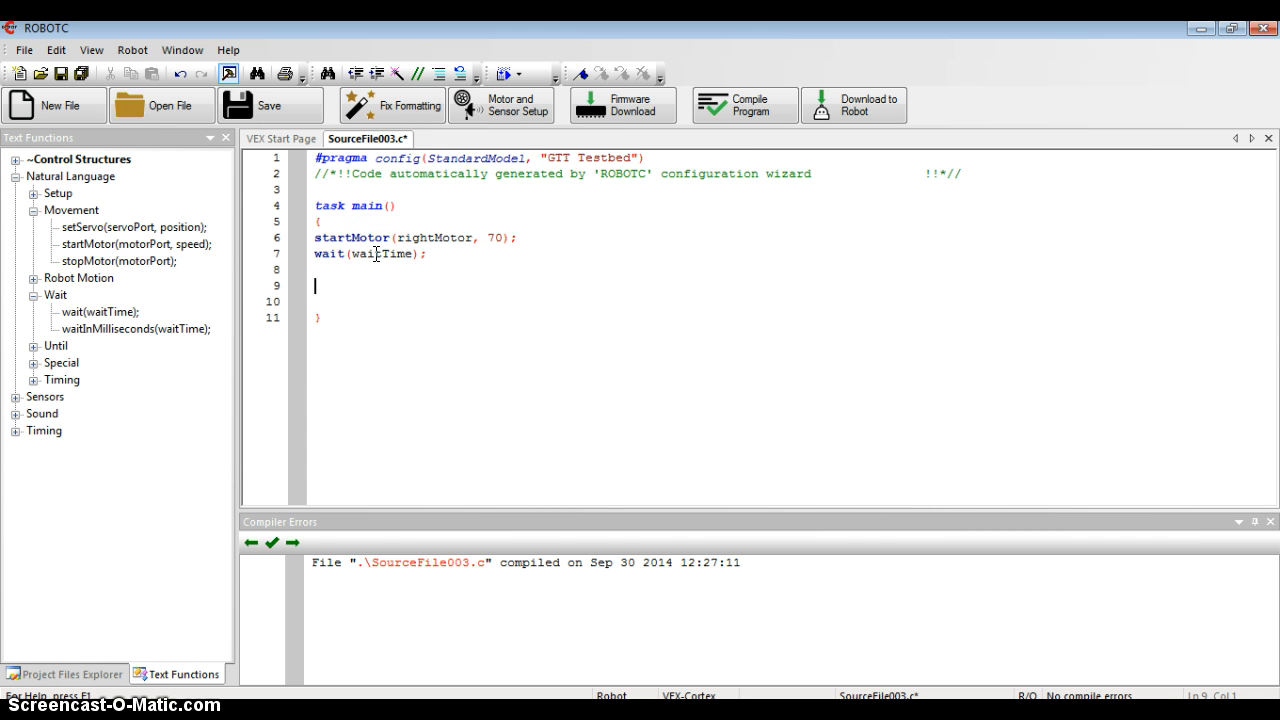
double_click(380, 252)
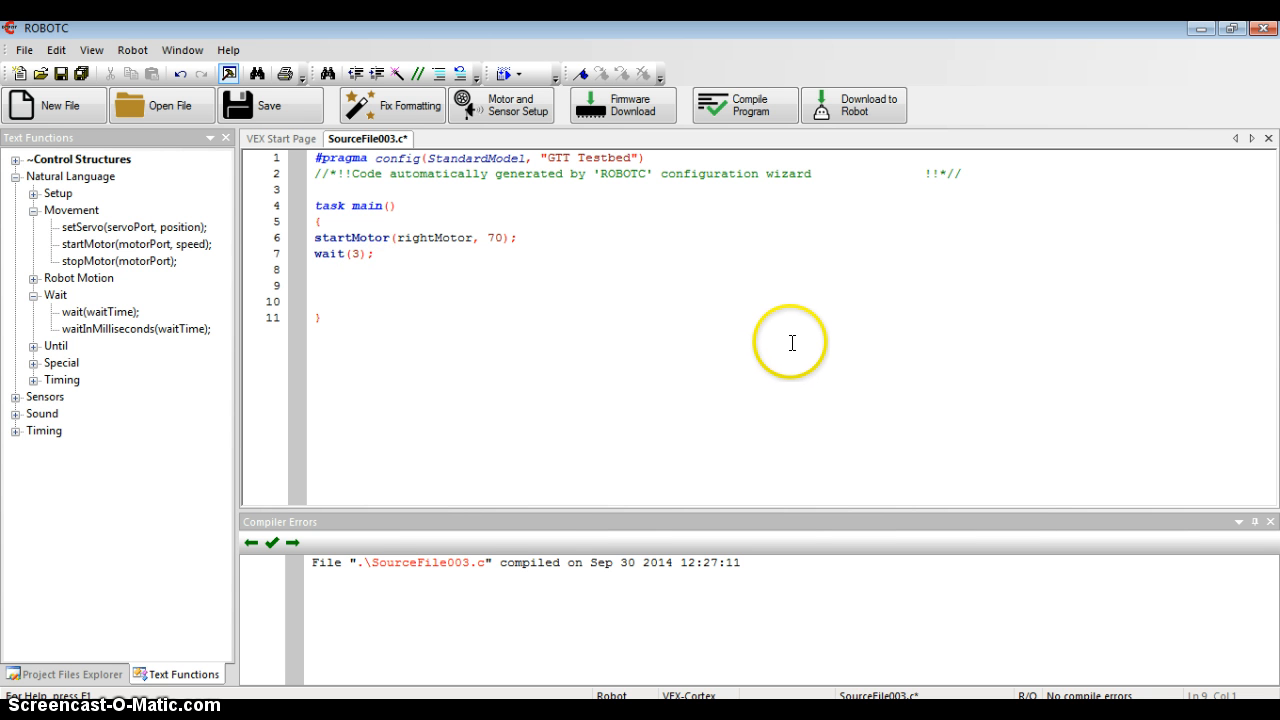
mouse_move(392, 242)
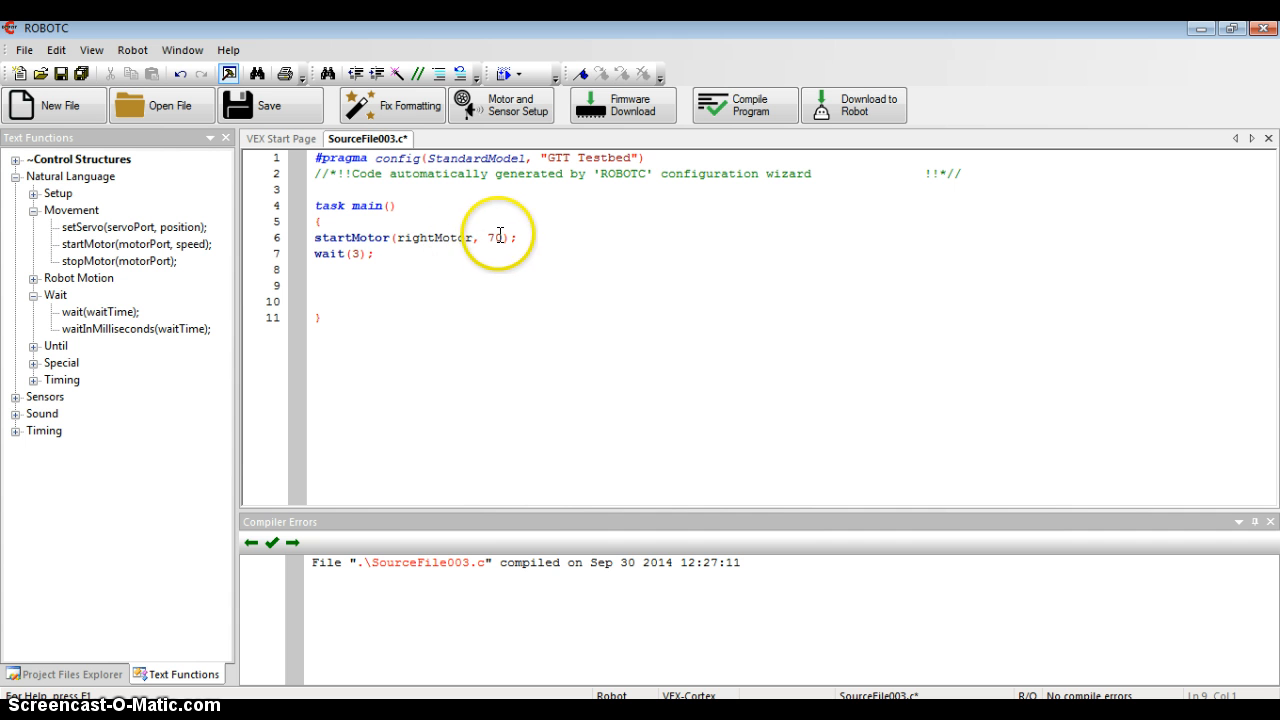
mouse_move(422, 296)
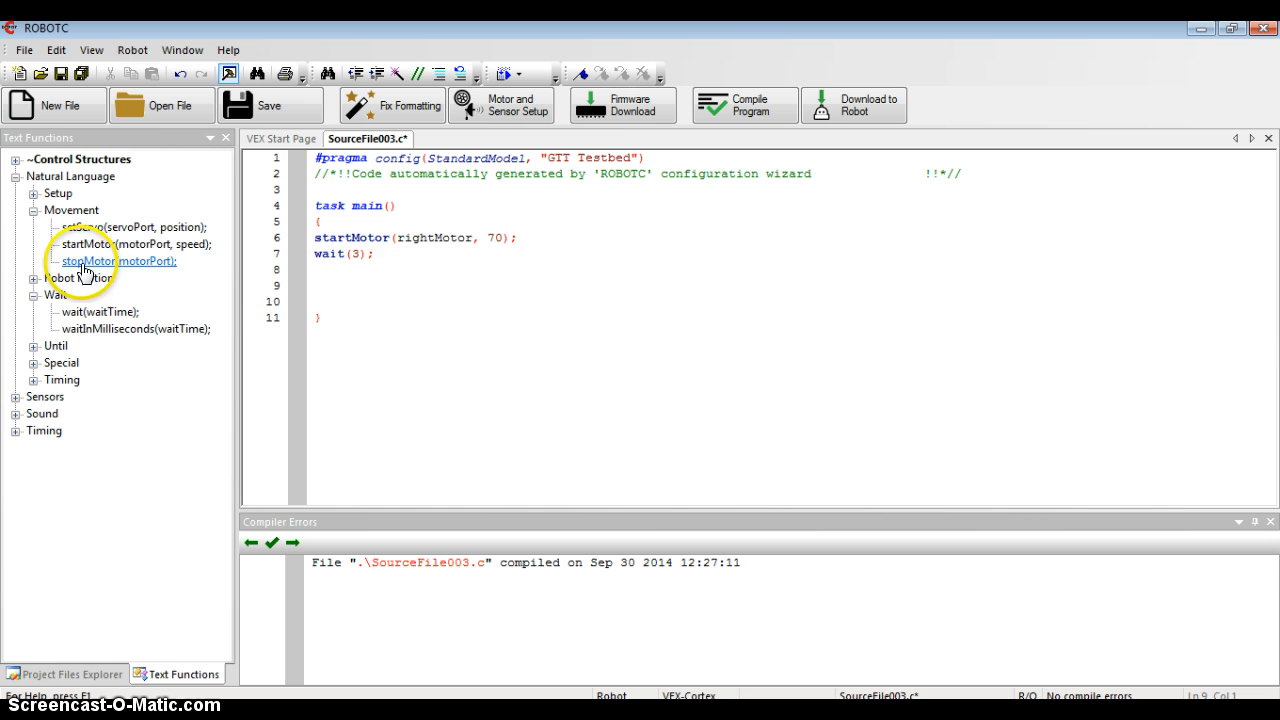
mouse_move(118, 260)
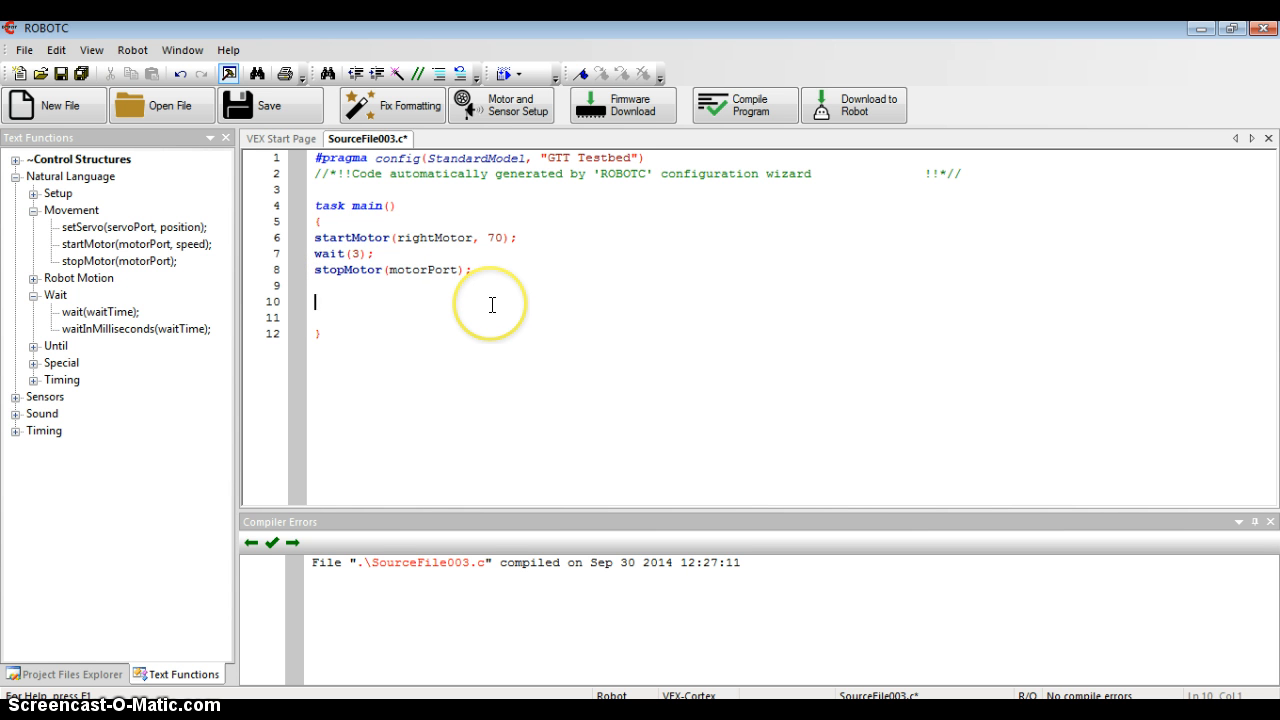
mouse_move(398, 268)
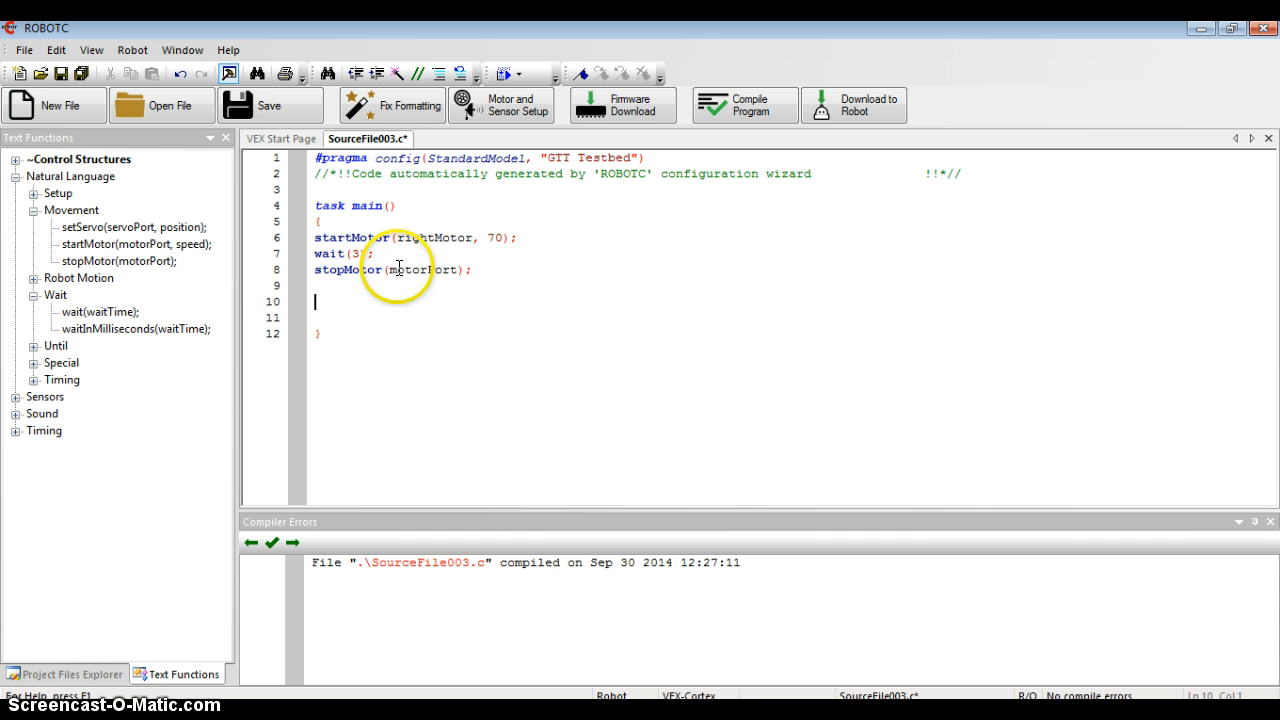
mouse_move(428, 238)
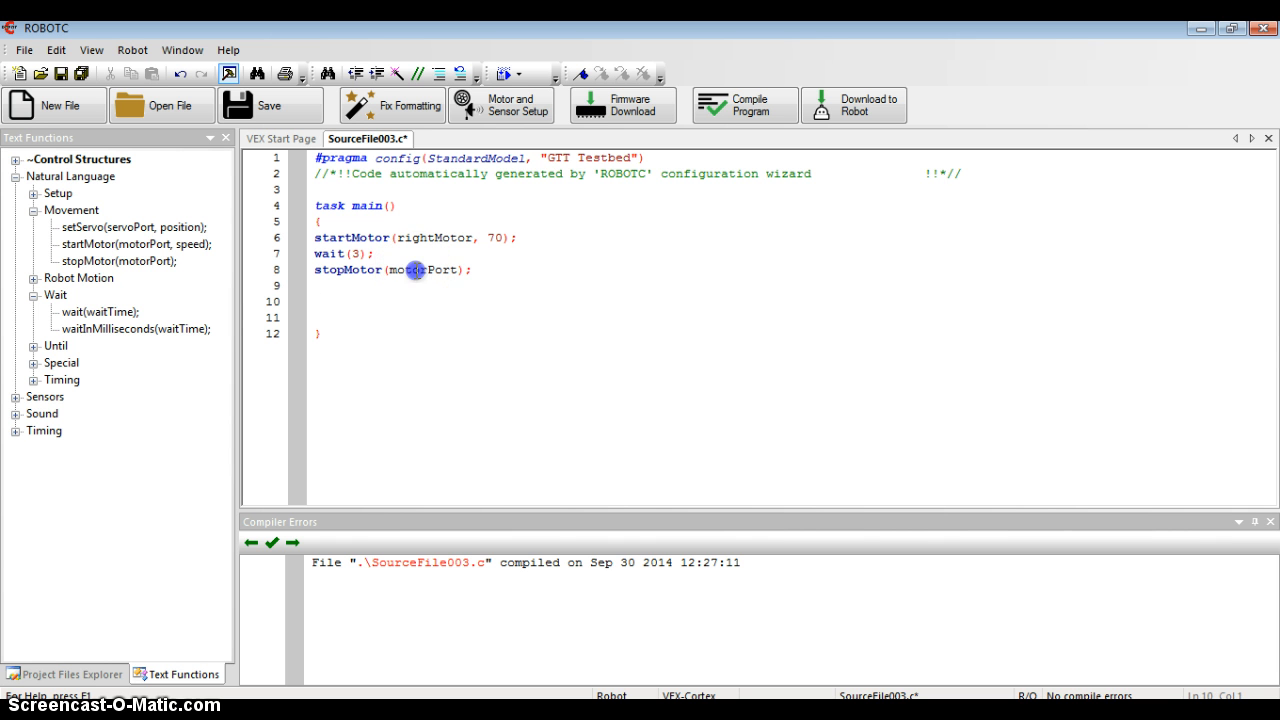
Change the stopMotor argument from motorPort to rightMotor.
double_click(420, 268)
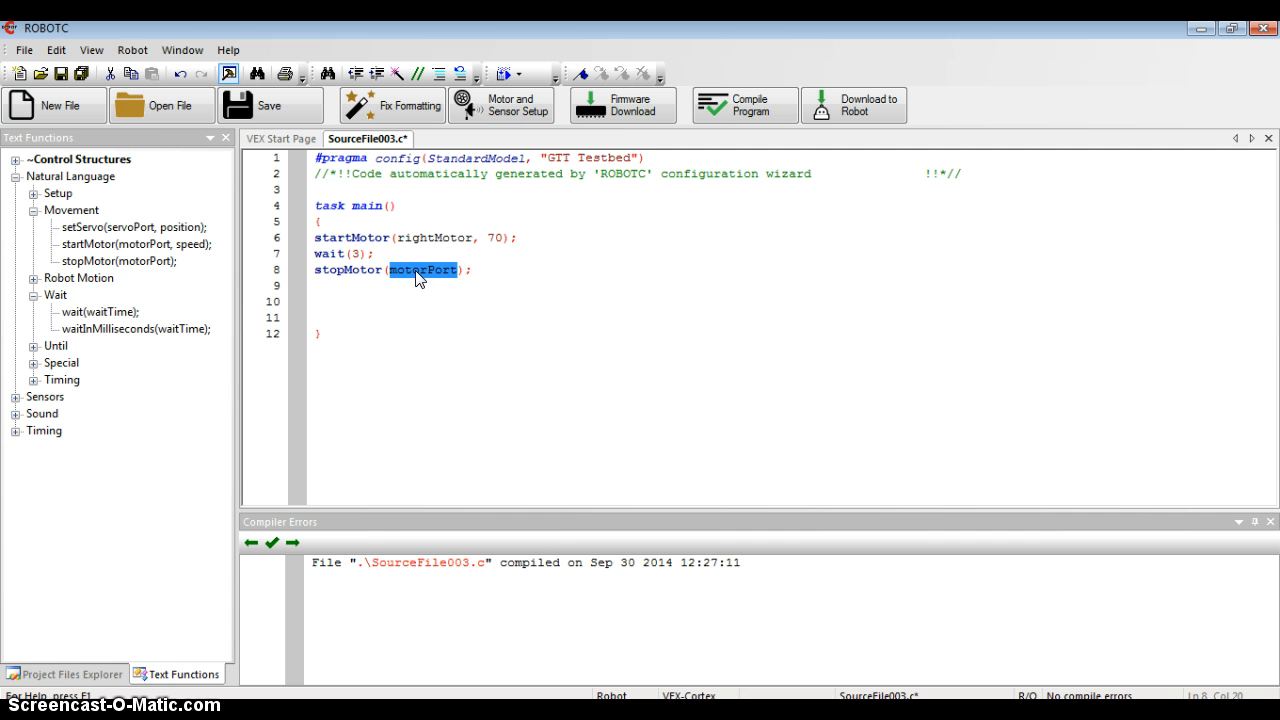
type("rightM")
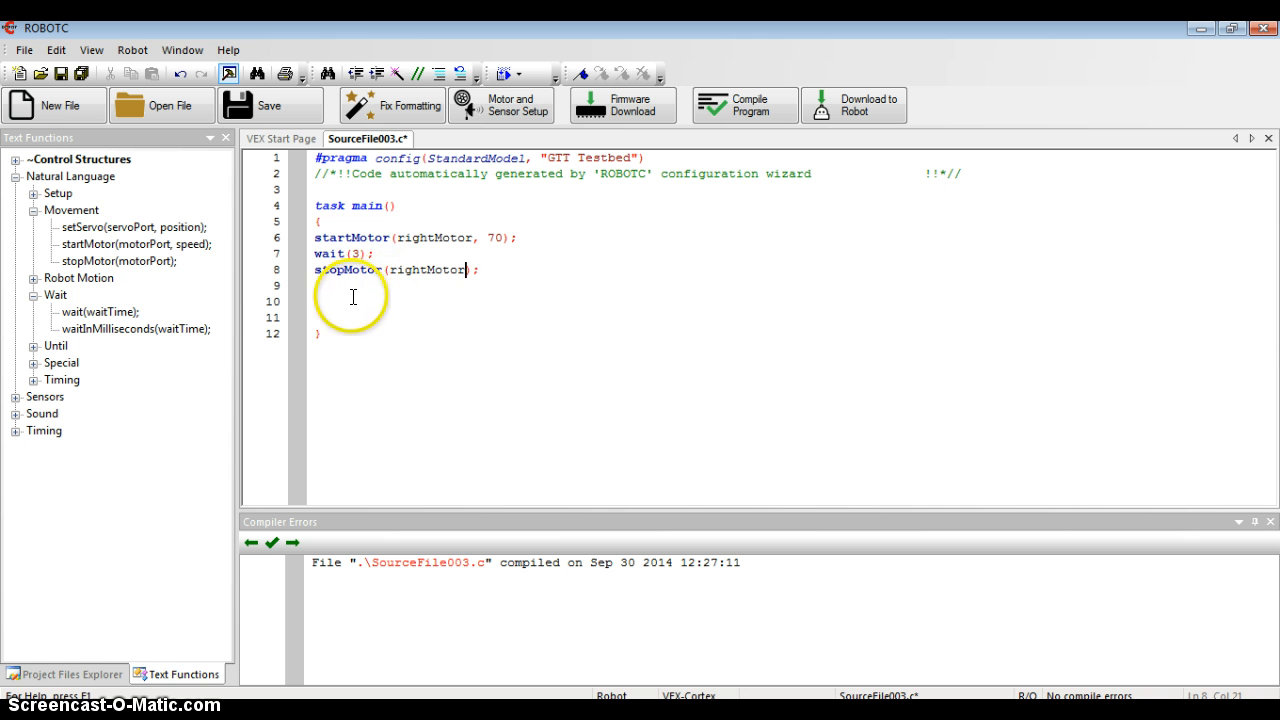
mouse_move(452, 300)
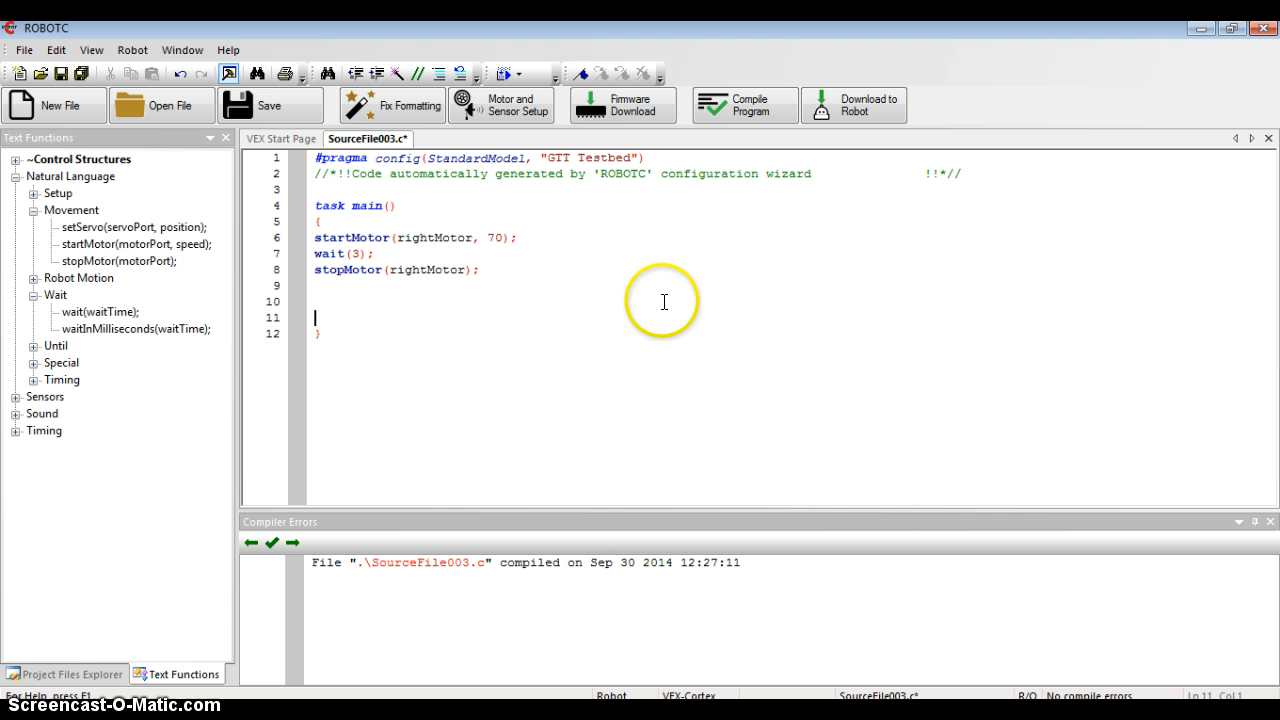
mouse_move(664, 272)
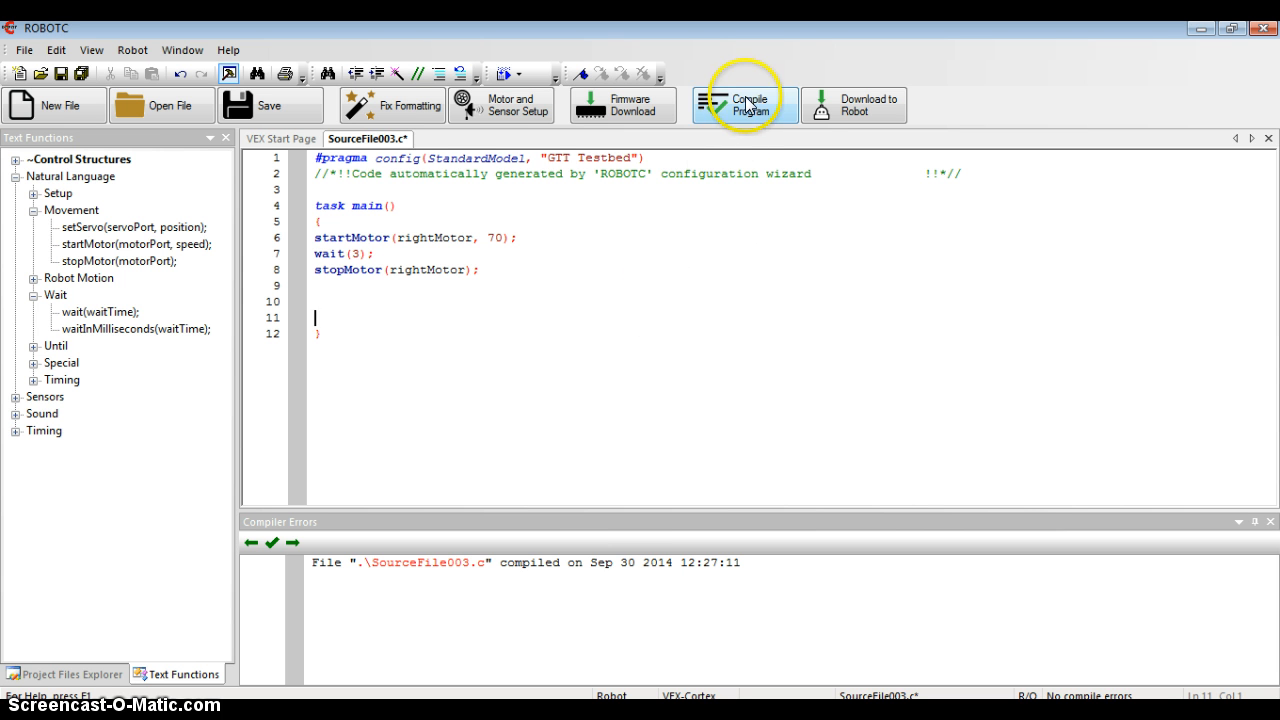
mouse_move(744, 104)
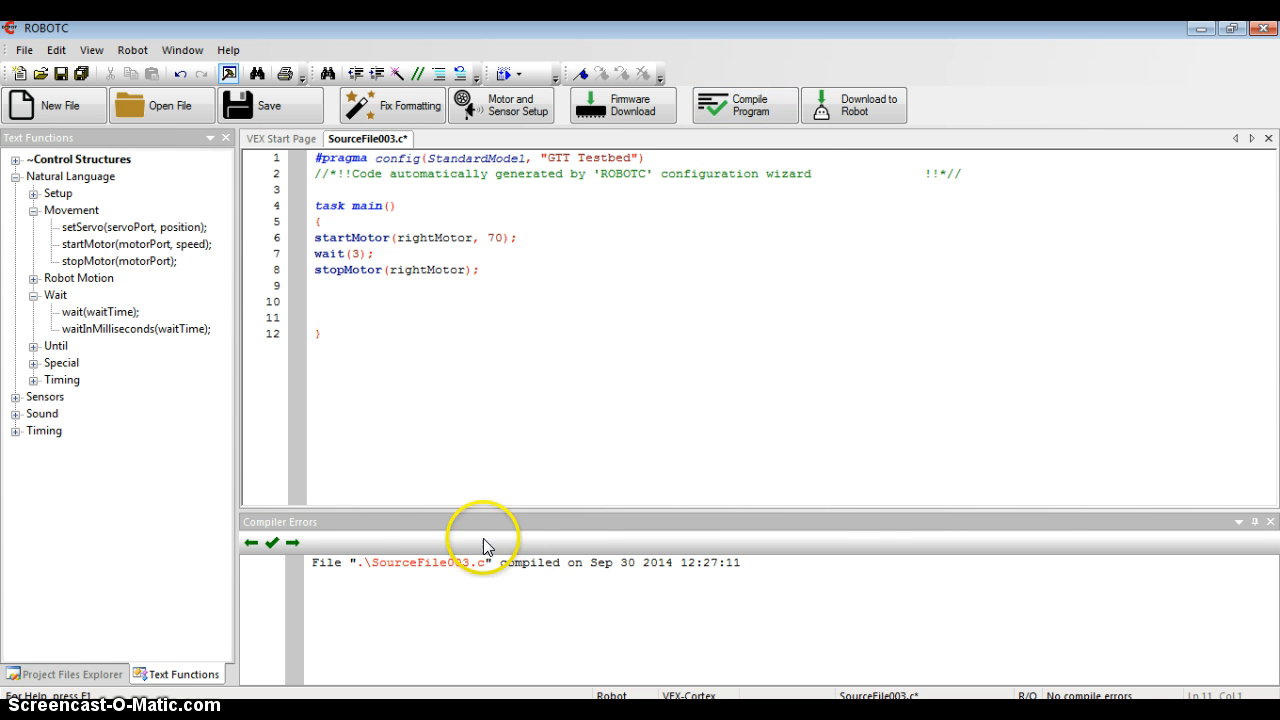
mouse_move(336, 556)
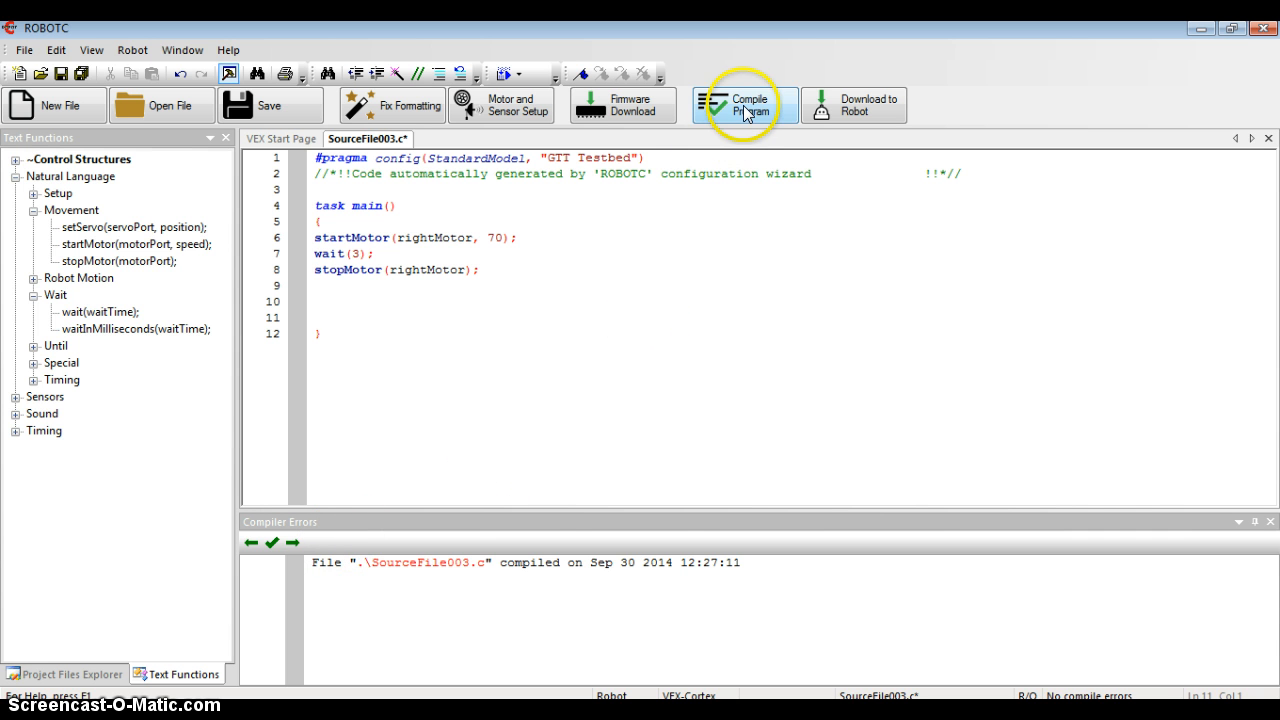
Compile the program and confirm the compiler log shows no errors.
left_click(744, 104)
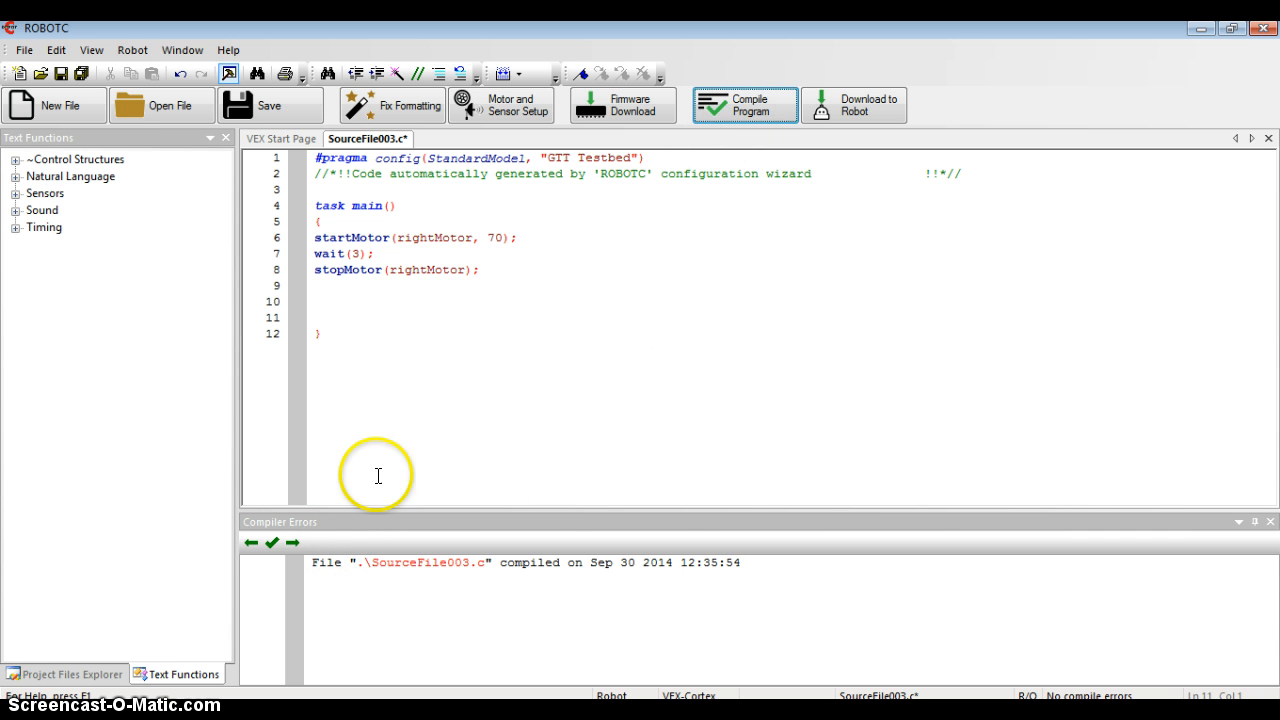
mouse_move(348, 402)
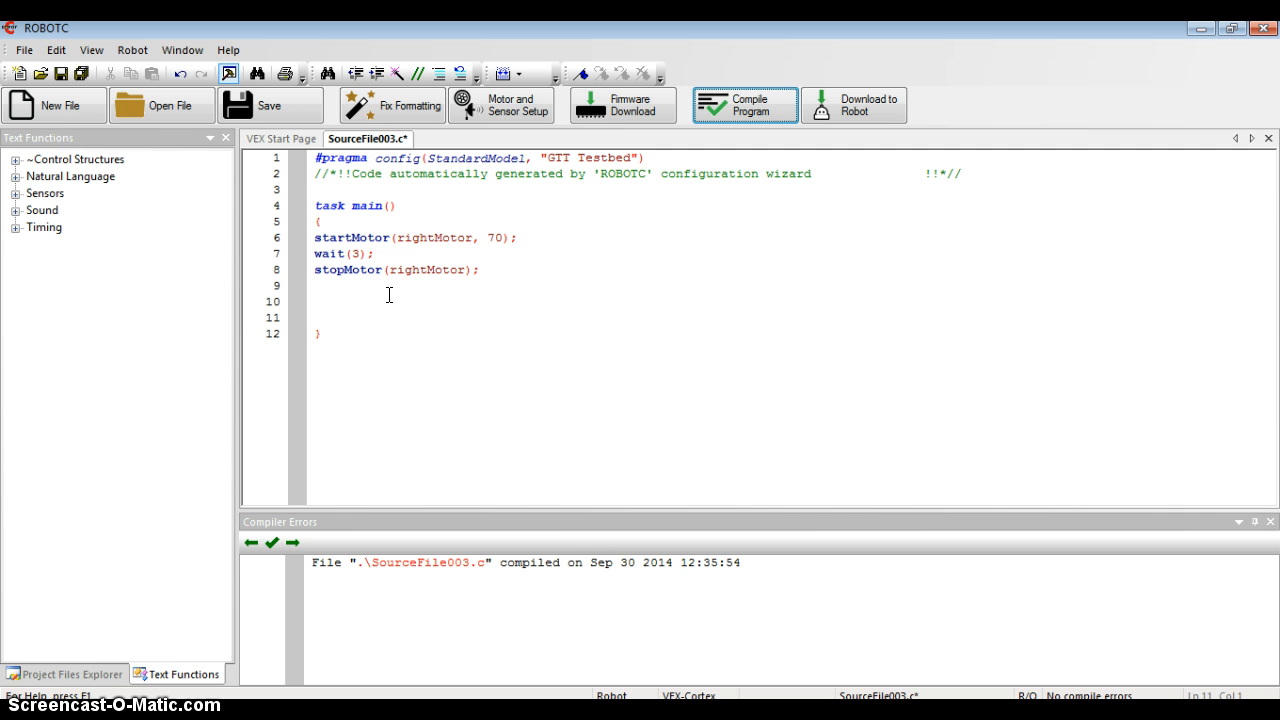
mouse_move(760, 284)
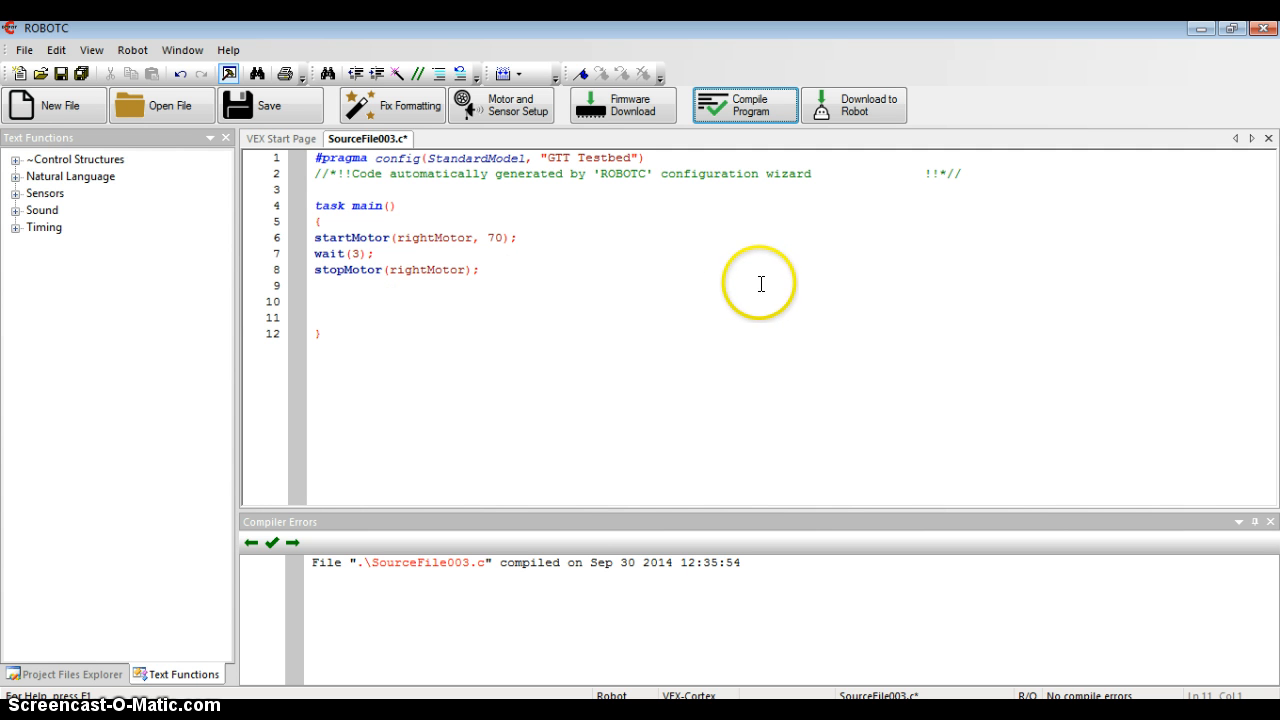
mouse_move(760, 288)
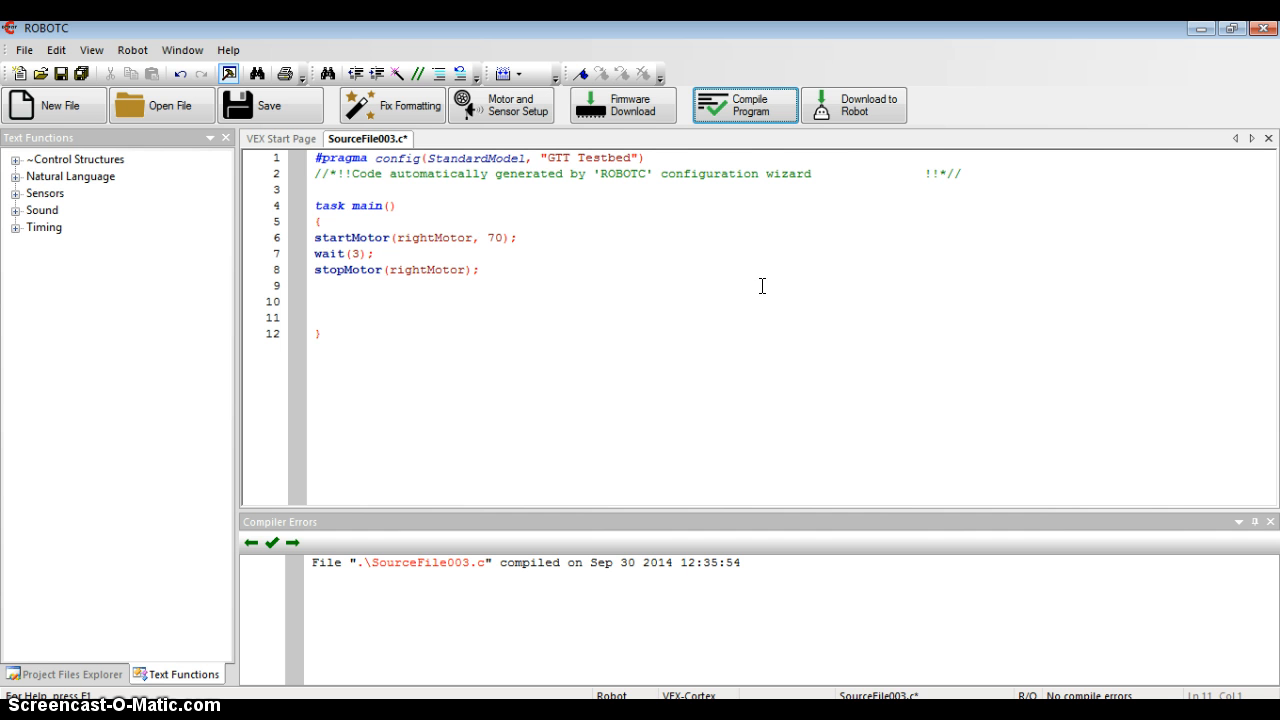
mouse_move(852, 108)
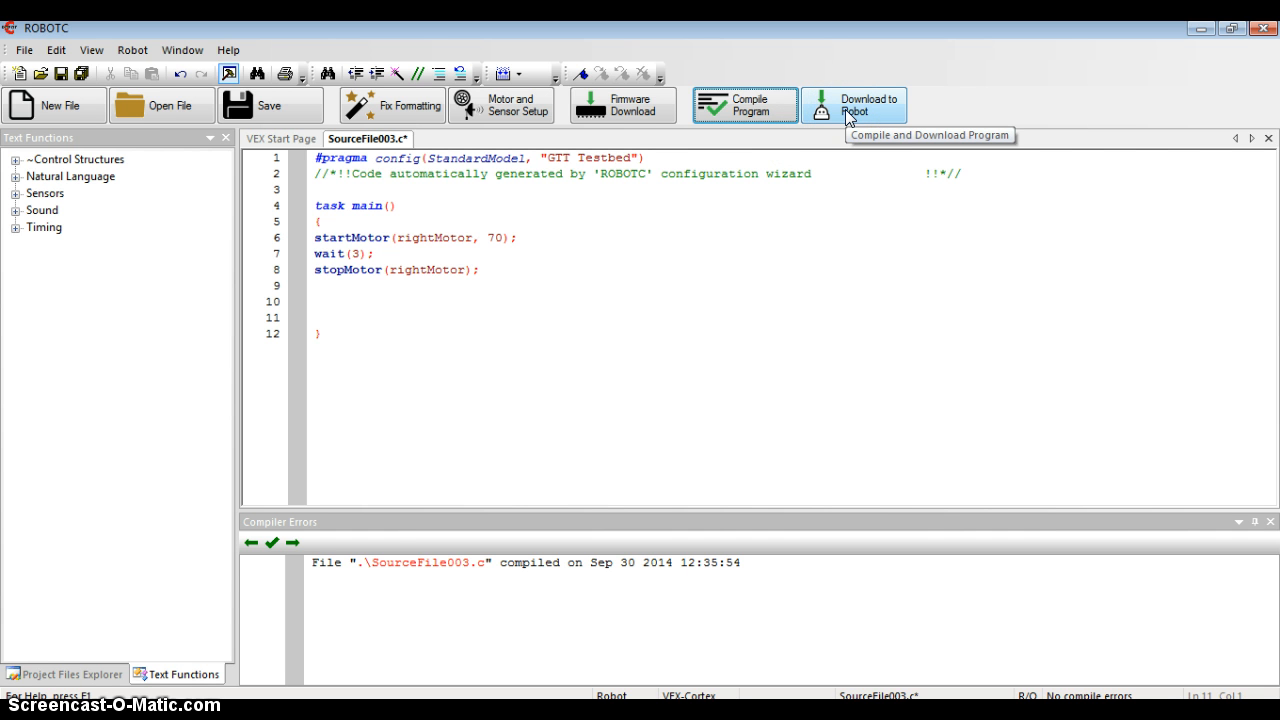